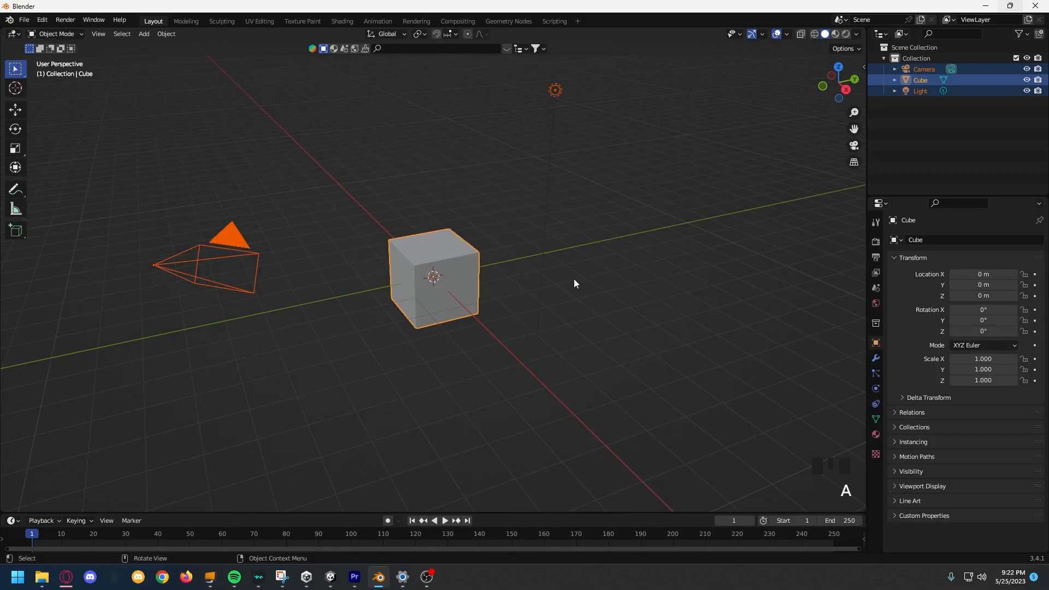
# Delete the default cube, camera and light, leaving a single 12-vertex cylinder
pyautogui.press('Delete')
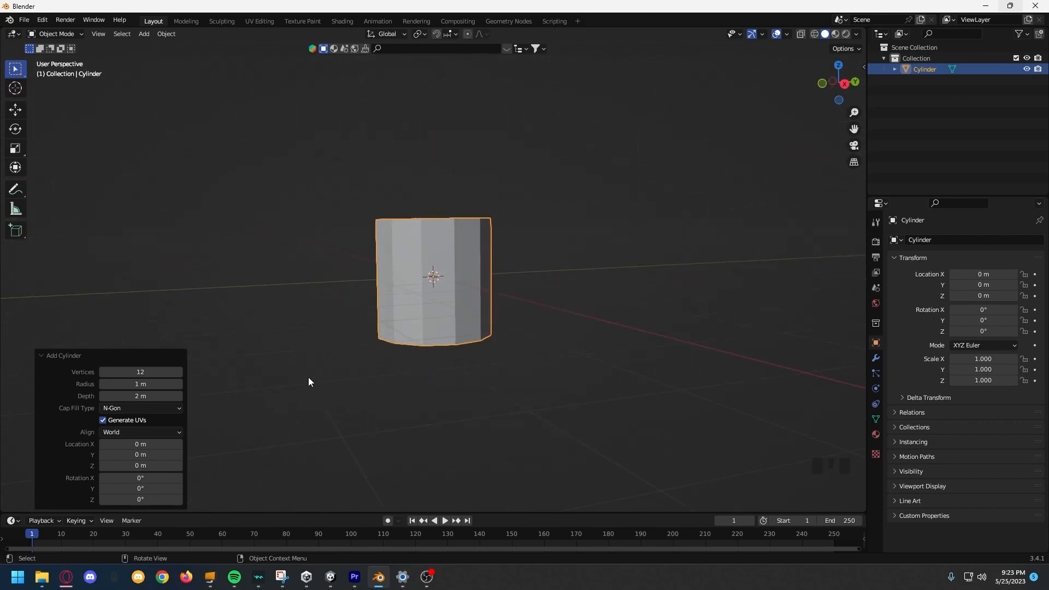
# Scale the cylinder to about 2.07, add a middle loop cut, and widen the bottom ring
pyautogui.press('s')
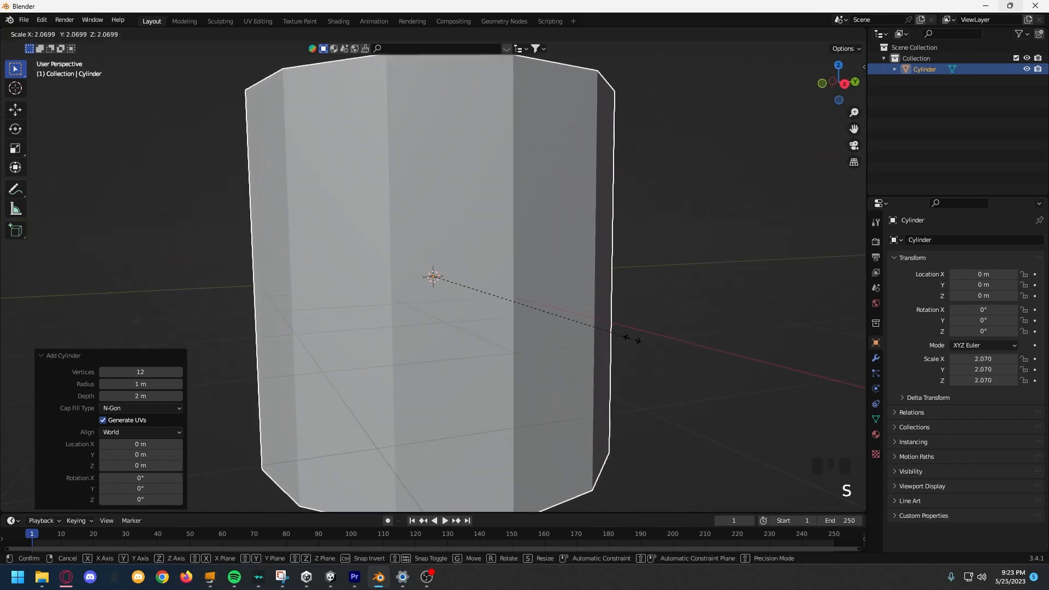
pyautogui.press('ctrl+r')
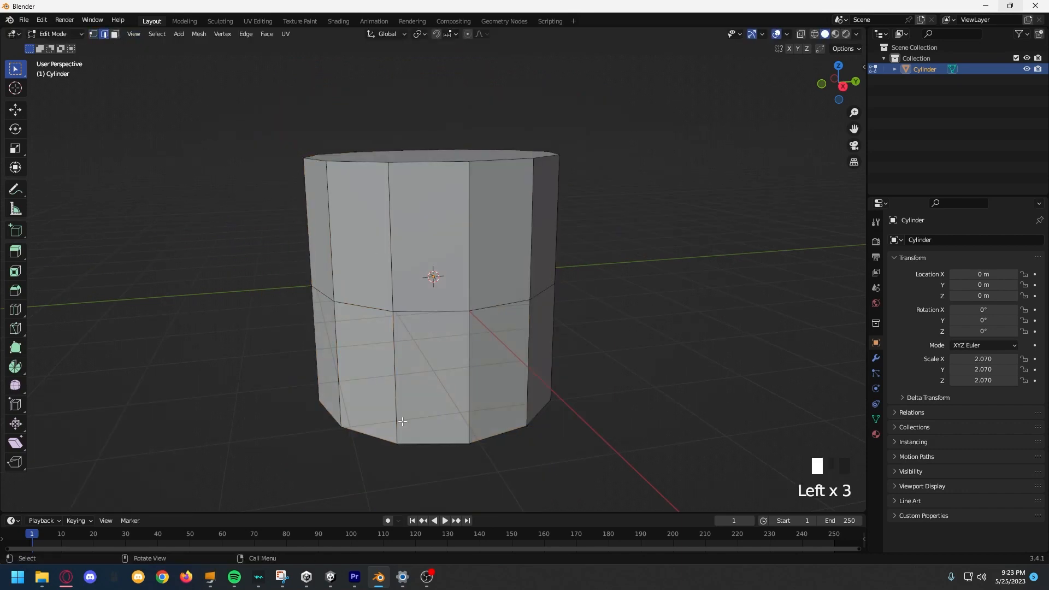
pyautogui.click(525, 440)
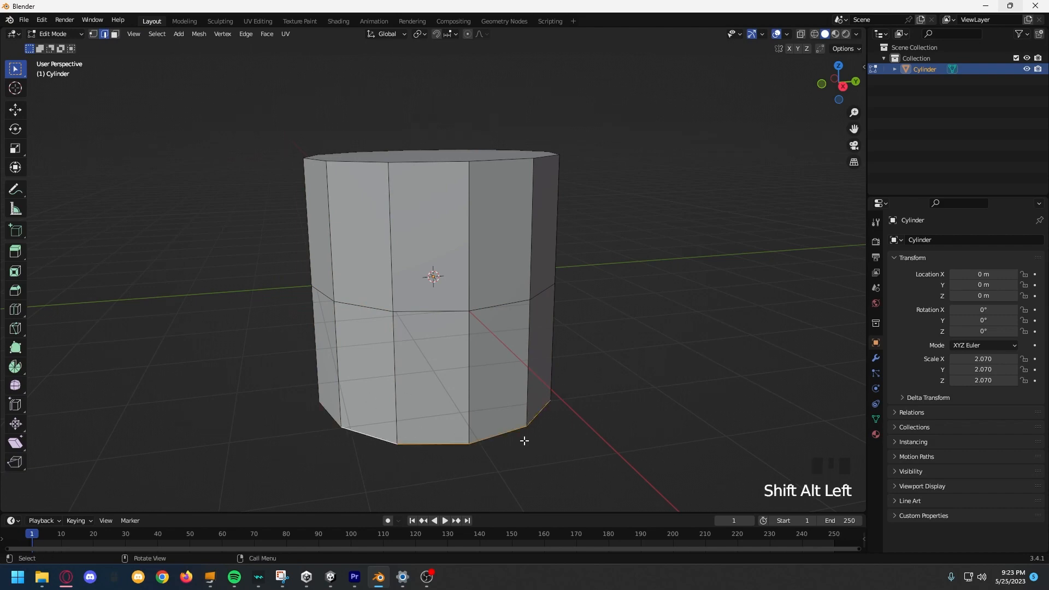
pyautogui.press('Tab')
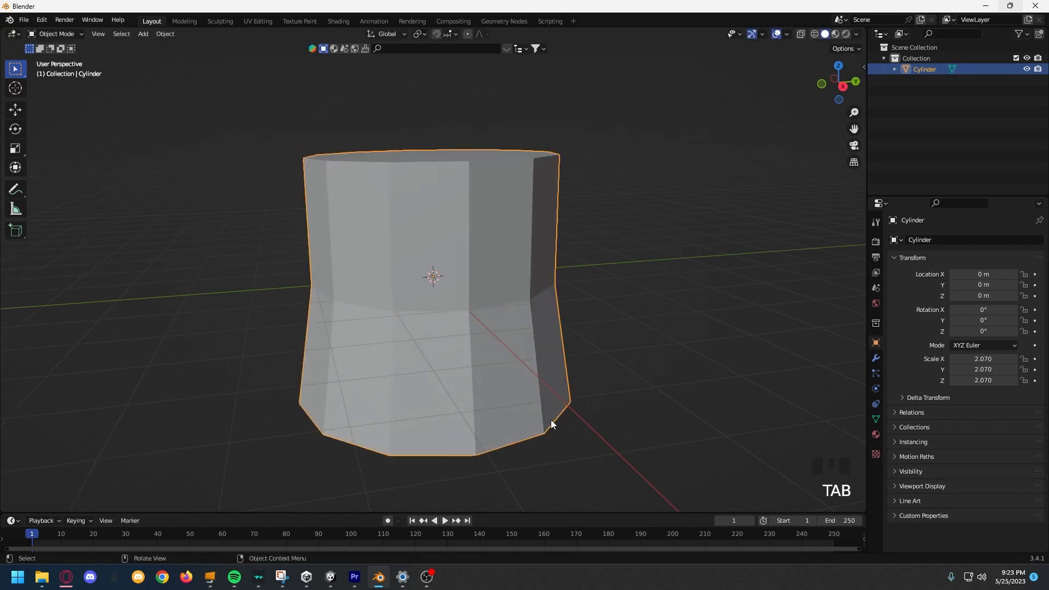
pyautogui.press('Tab')
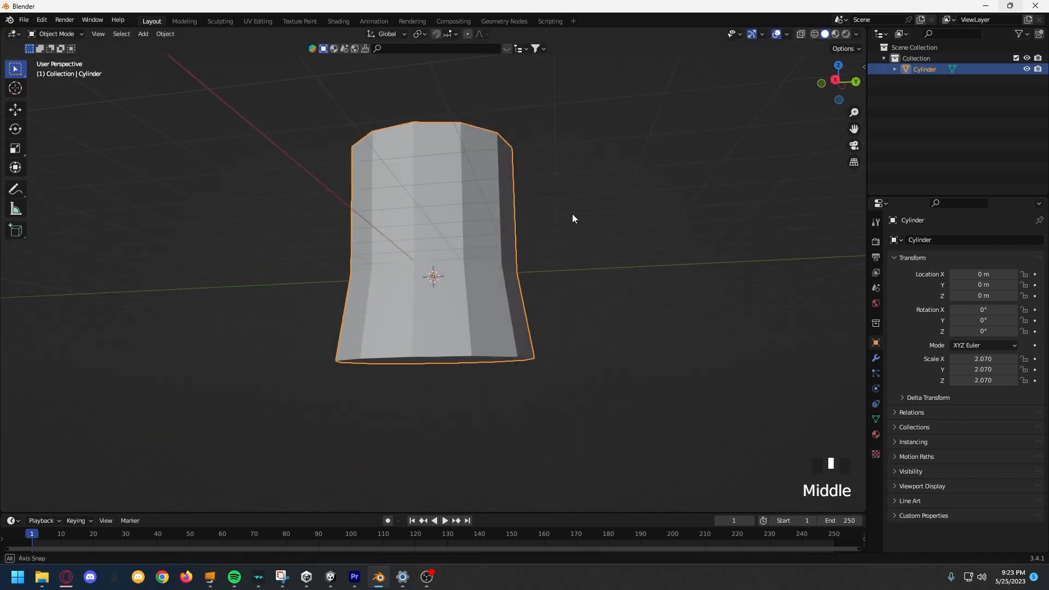
# Add a cube, flatten it vertically, and drag its vertices out into a long plank
pyautogui.press('shift+a')
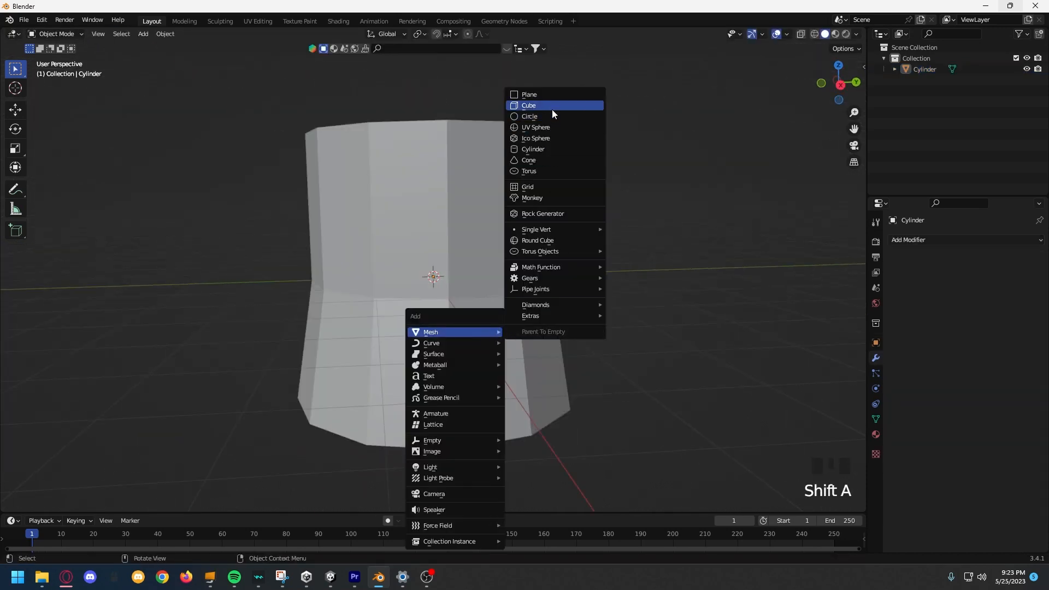
pyautogui.click(528, 105)
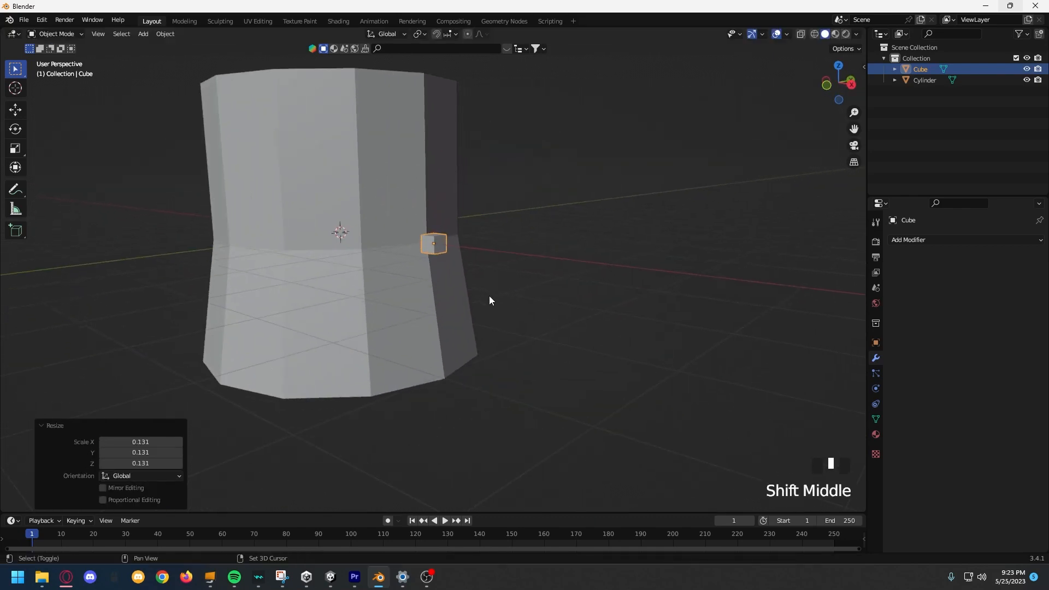
pyautogui.press('s')
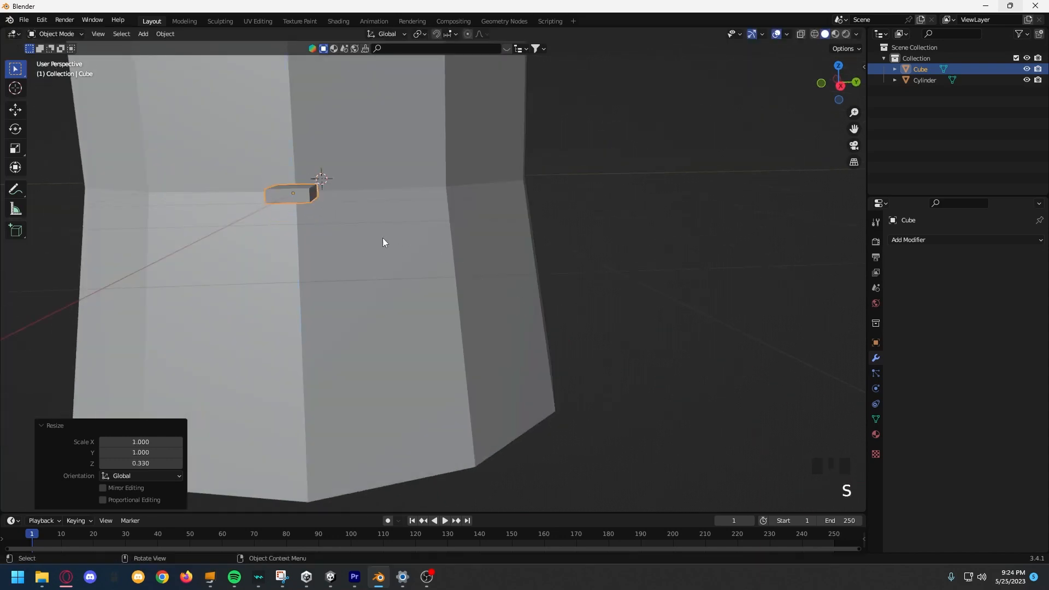
pyautogui.press('Tab')
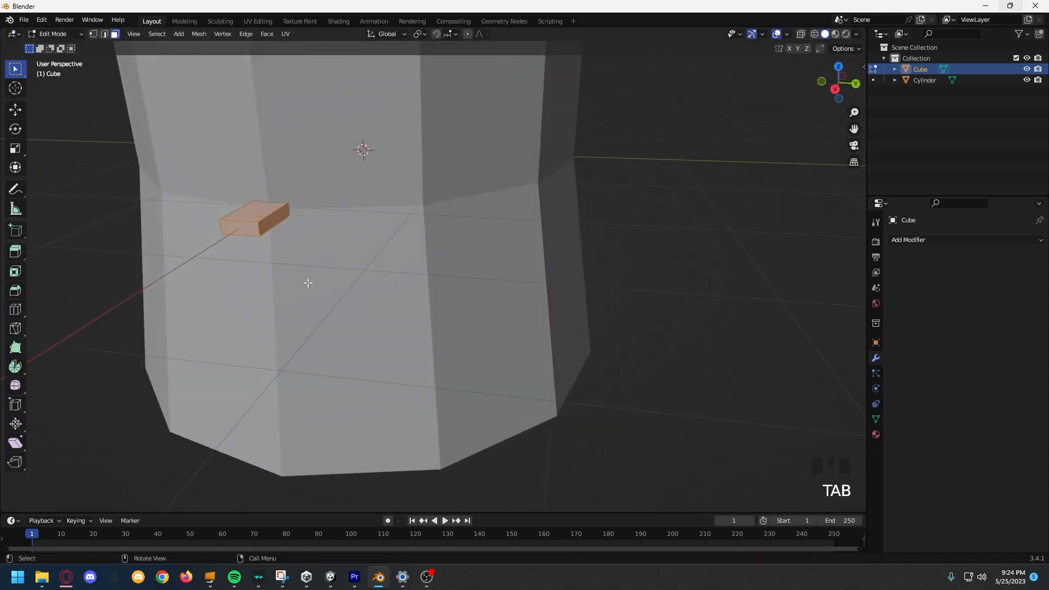
pyautogui.moveTo(308, 282); pyautogui.dragTo(401, 319)
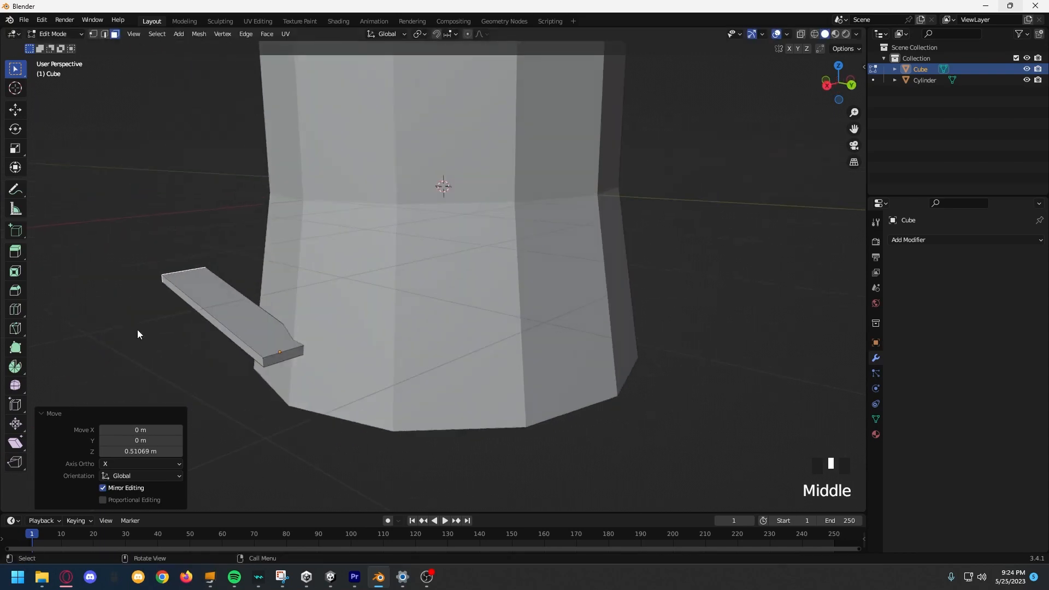
# Duplicate the plank and move the copy up above the first board
pyautogui.press('Tab')
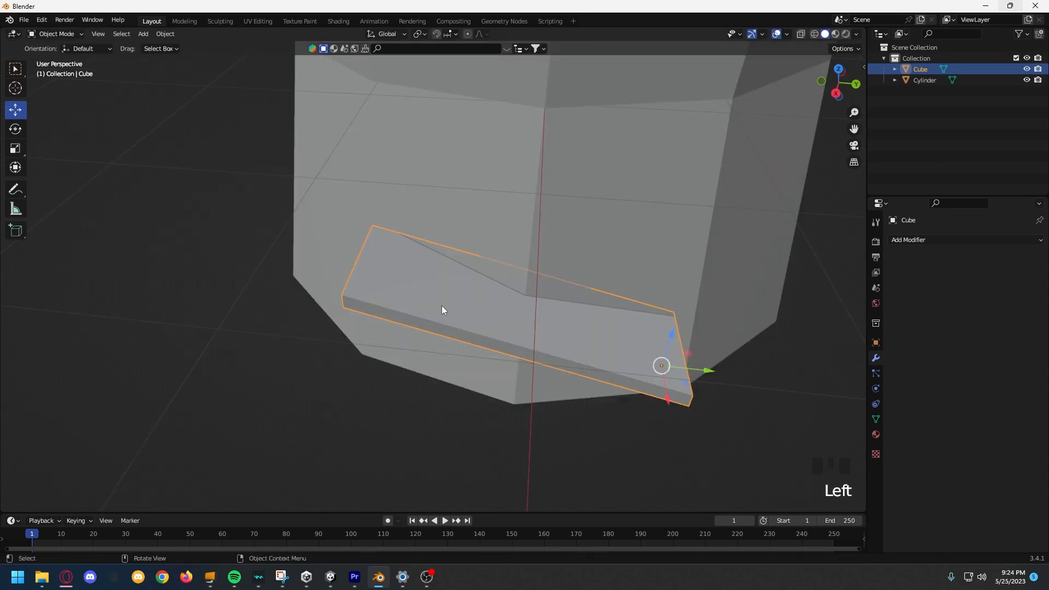
pyautogui.press('Tab')
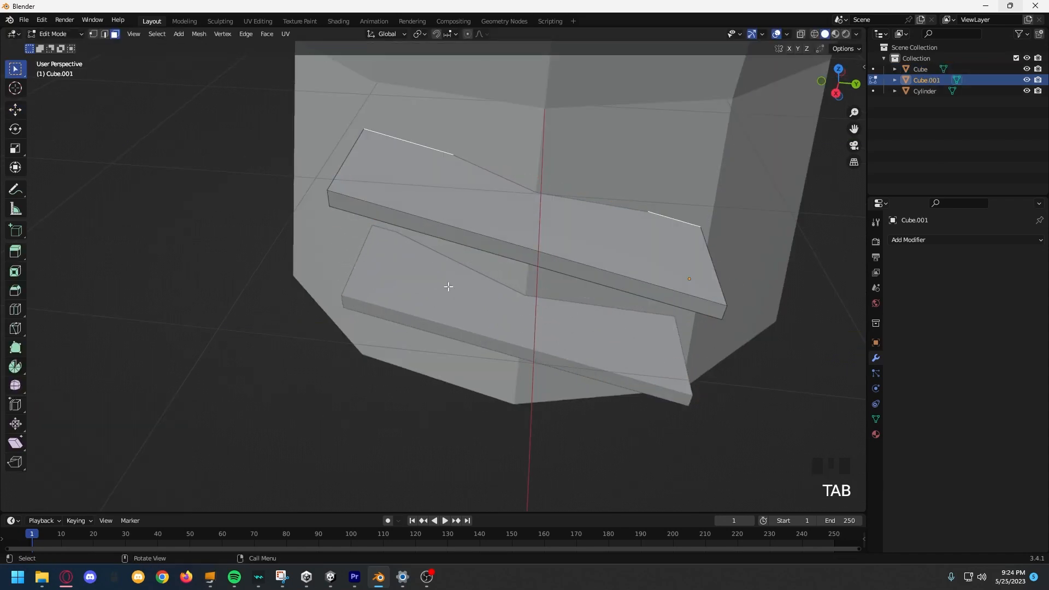
pyautogui.press('Tab')
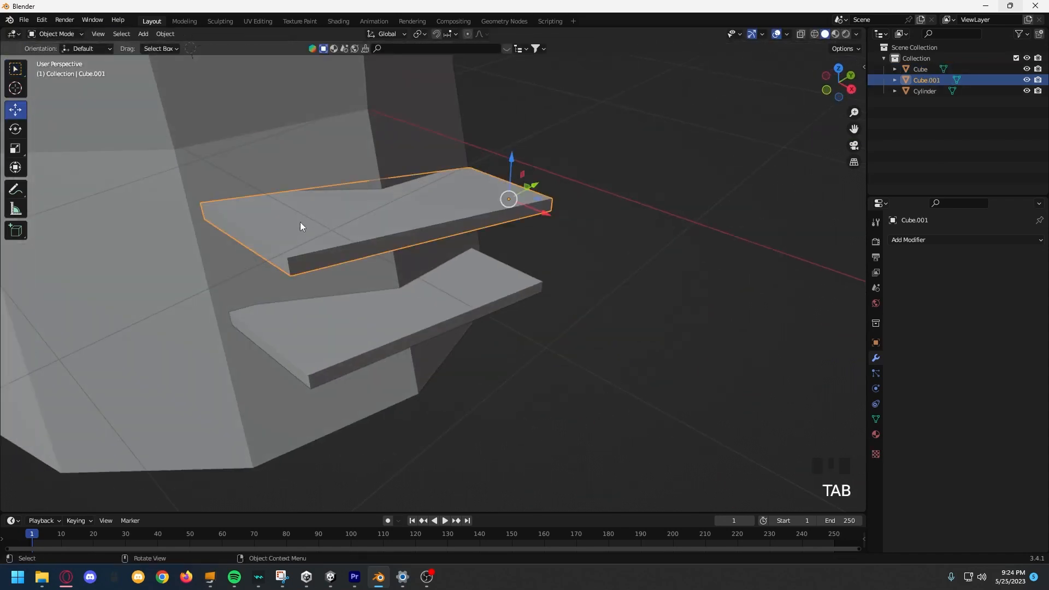
pyautogui.press('Tab')
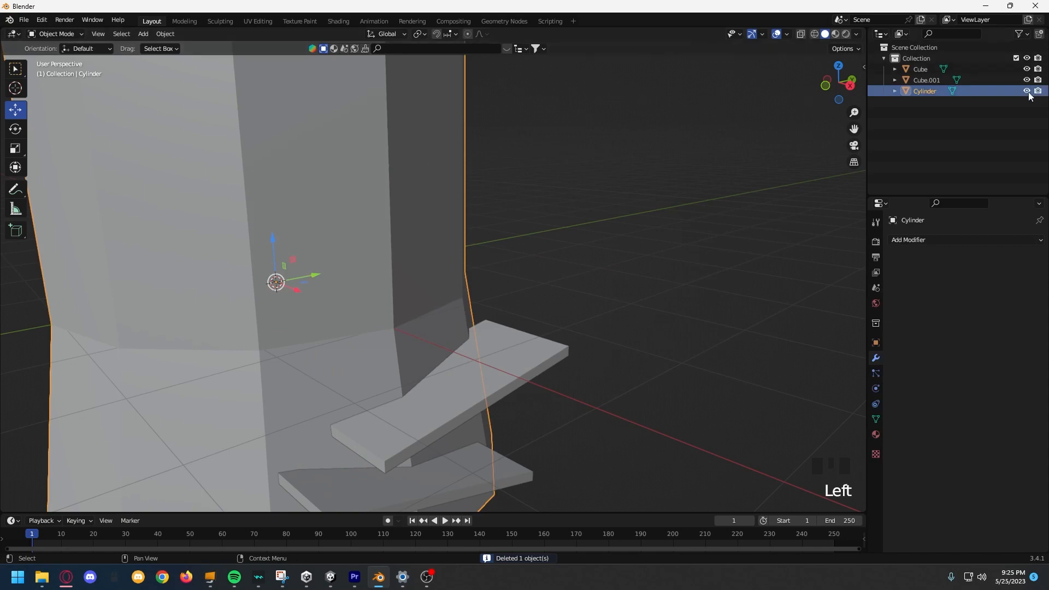
# Add a new cylinder near the planks to shape into a small disc
pyautogui.press('shift+a')
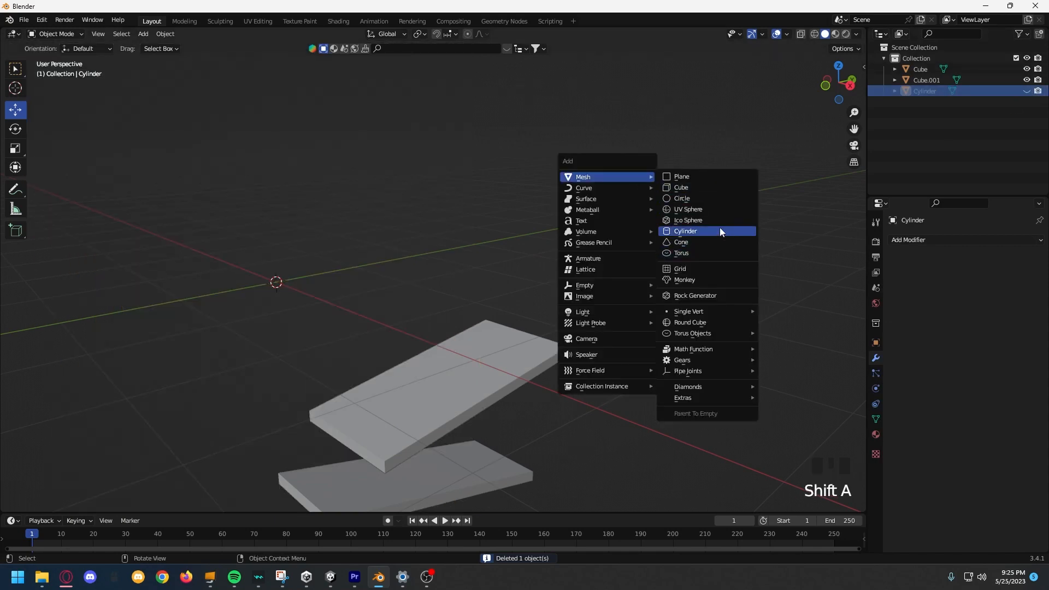
pyautogui.click(686, 230)
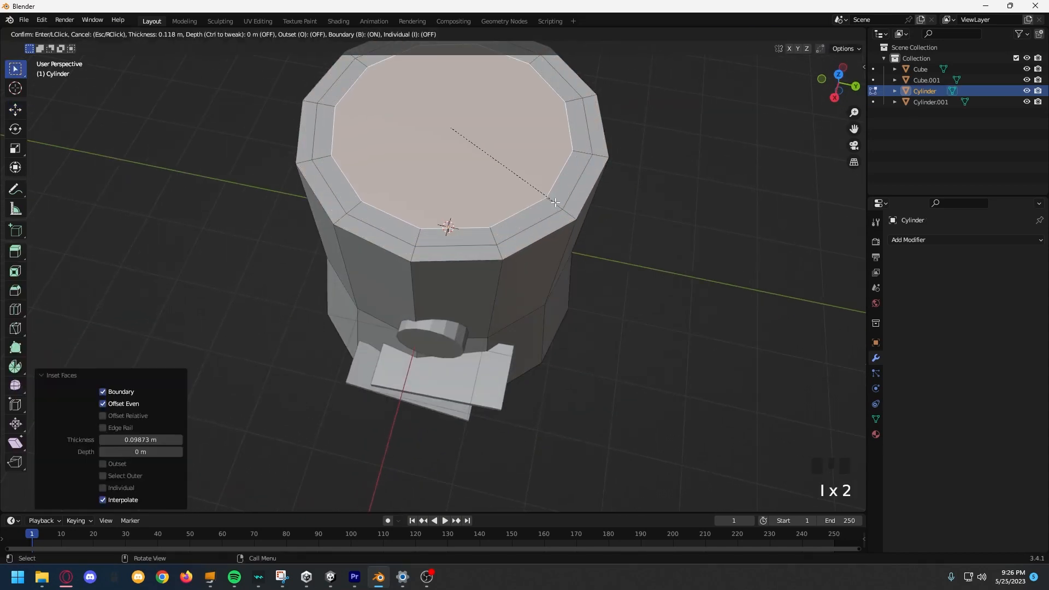
pyautogui.moveTo(511, 181)
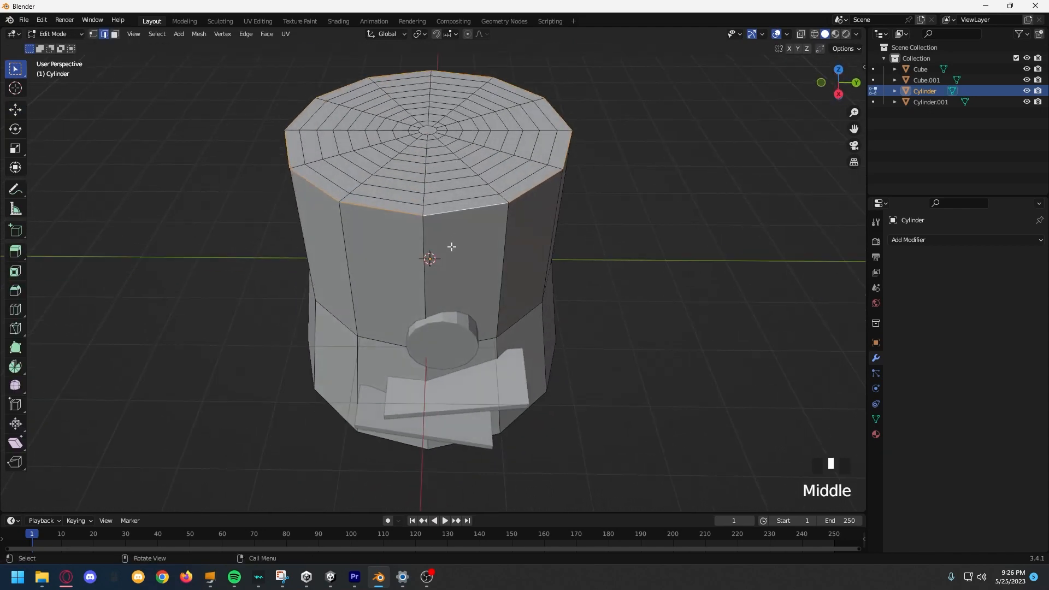
# Bevel the stump's top rim with Ctrl+B, then undo the last two changes
pyautogui.press('ctrl+b')
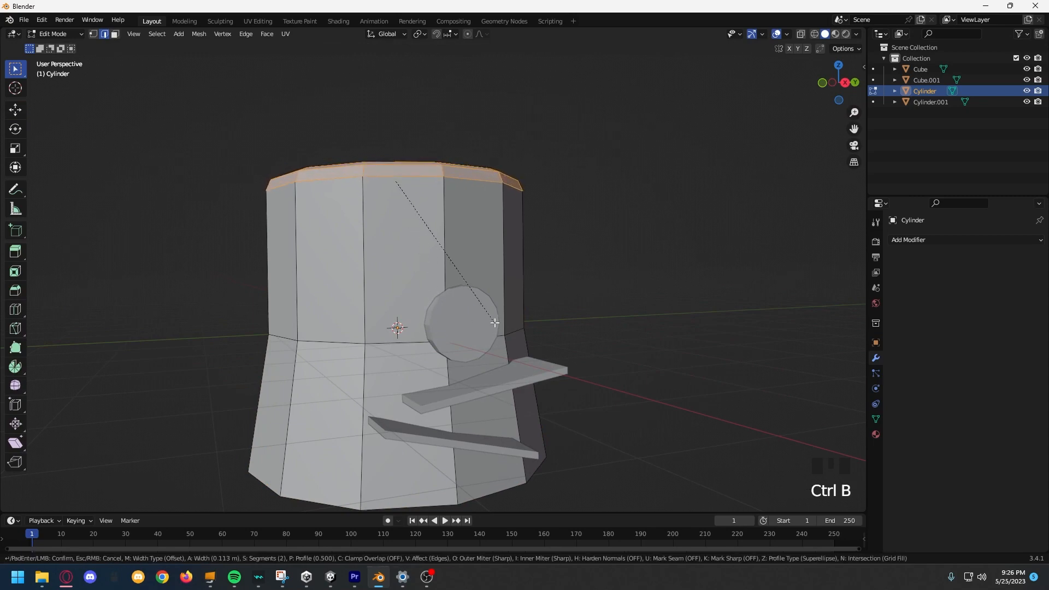
pyautogui.moveTo(495, 322); pyautogui.dragTo(489, 333)
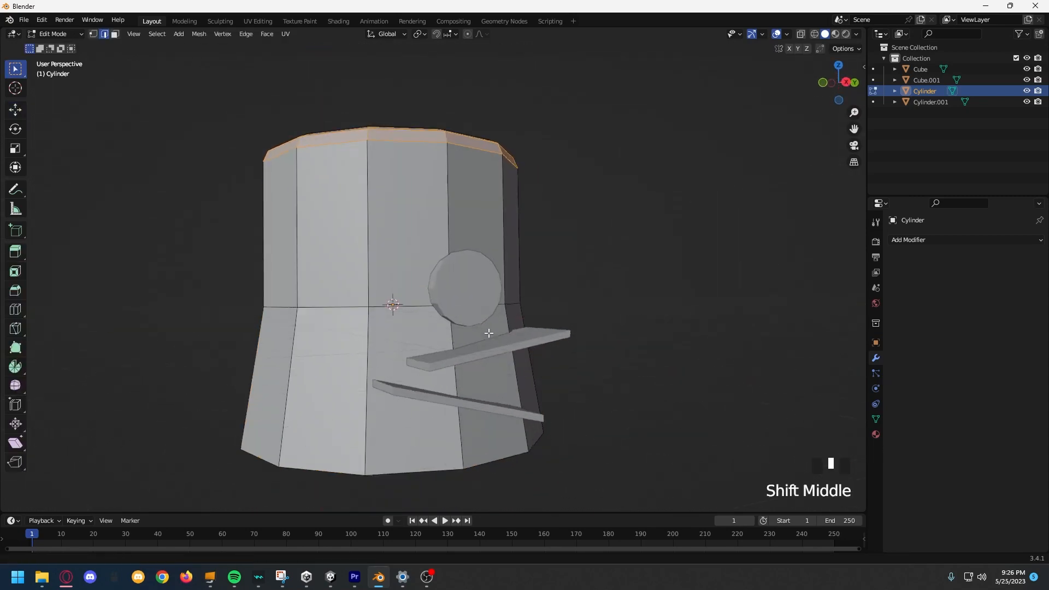
pyautogui.press('ctrl+b')
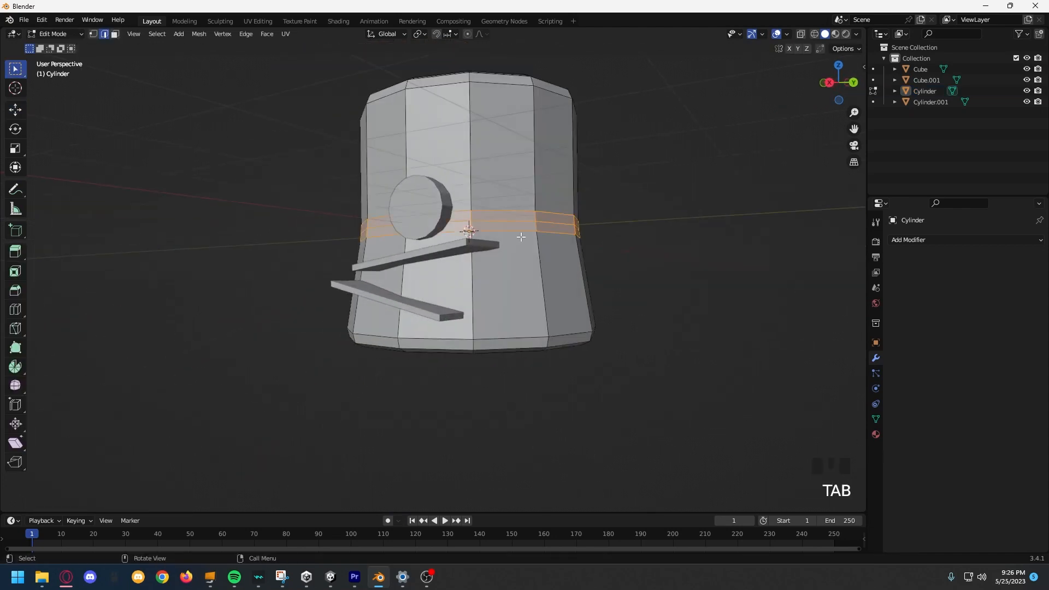
pyautogui.press('ctrl+z')
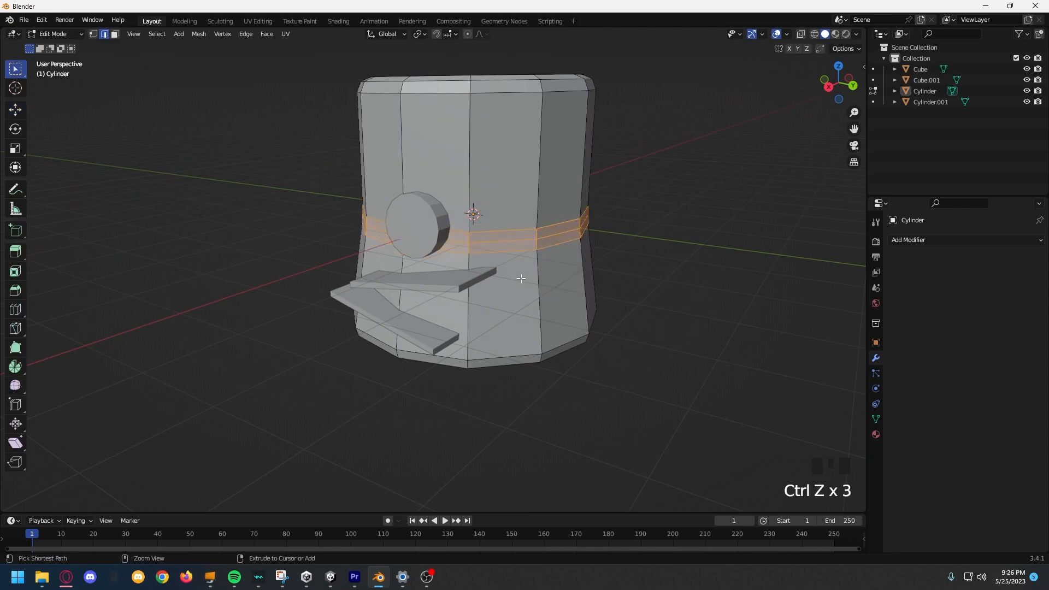
pyautogui.press('ctrl+z')
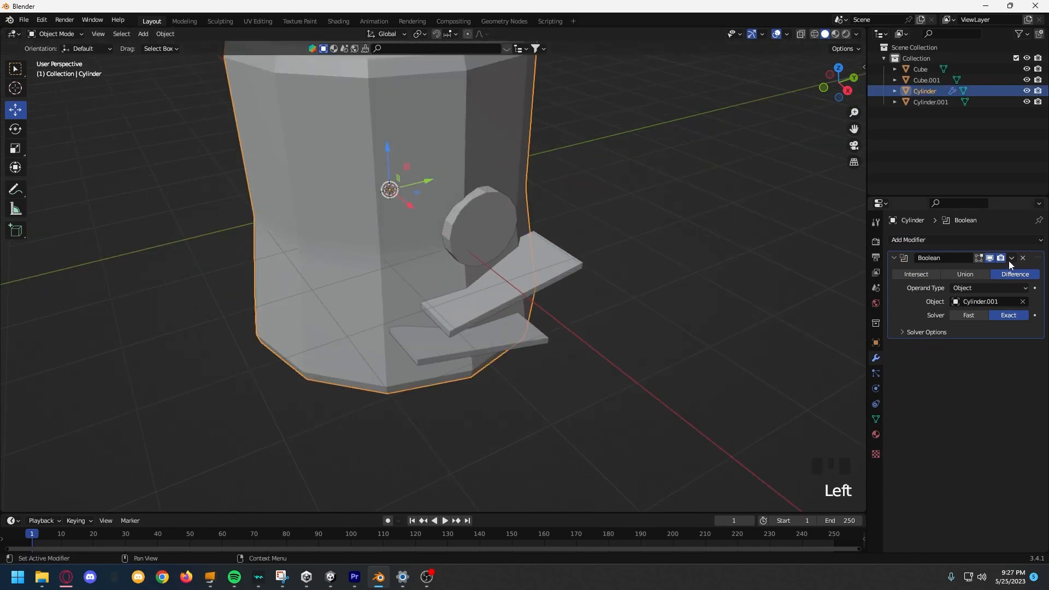
# Orbit around the stump to inspect the round hollow entrance
pyautogui.moveTo(482, 228); pyautogui.dragTo(612, 321)
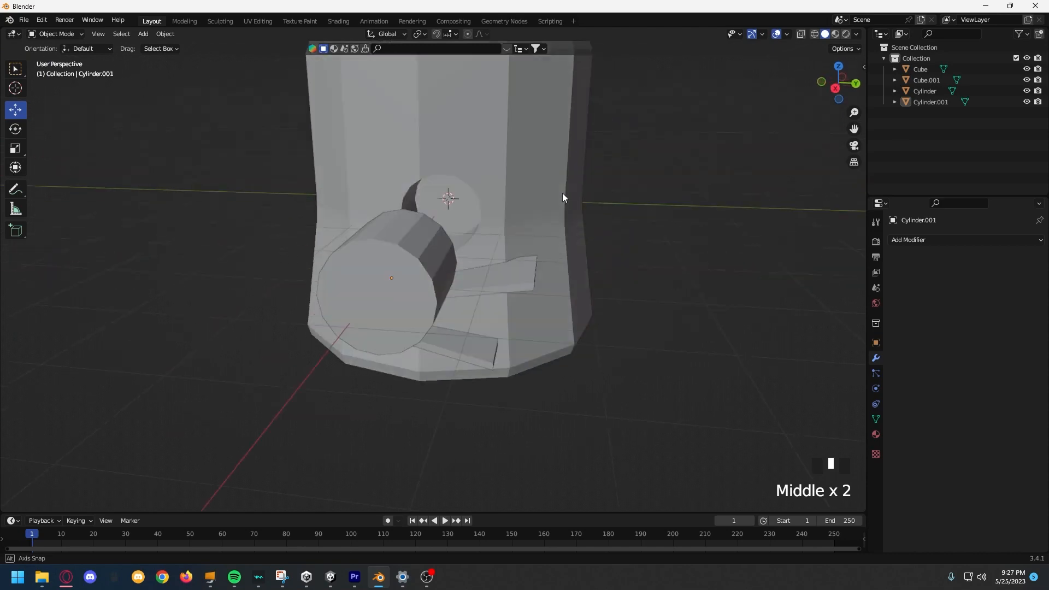
pyautogui.moveTo(562, 197); pyautogui.dragTo(582, 207)
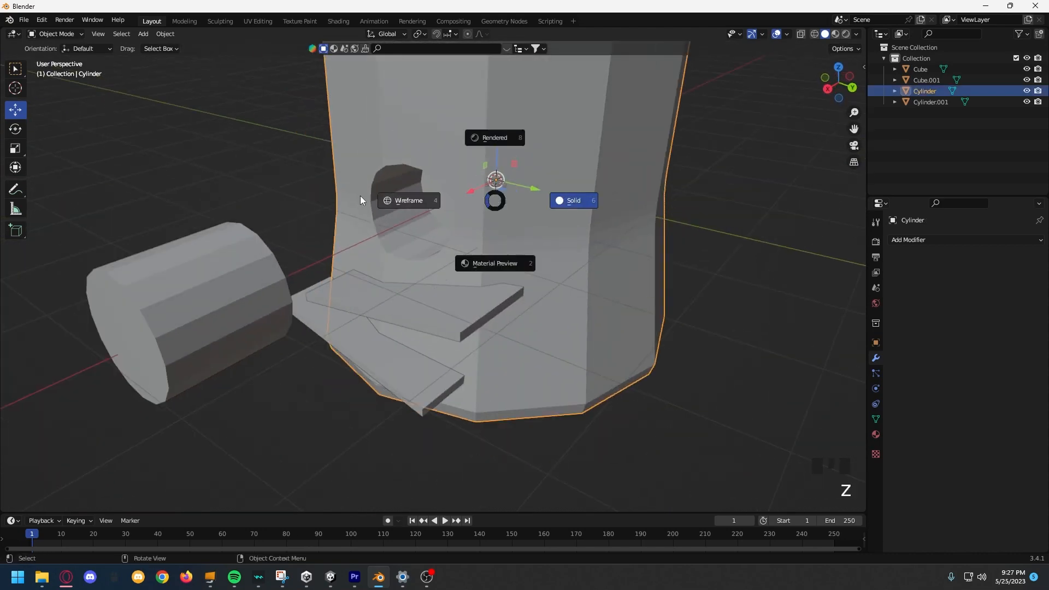
# Switch to wireframe shading and add a cube positioned inside the stump
pyautogui.press('Tab')
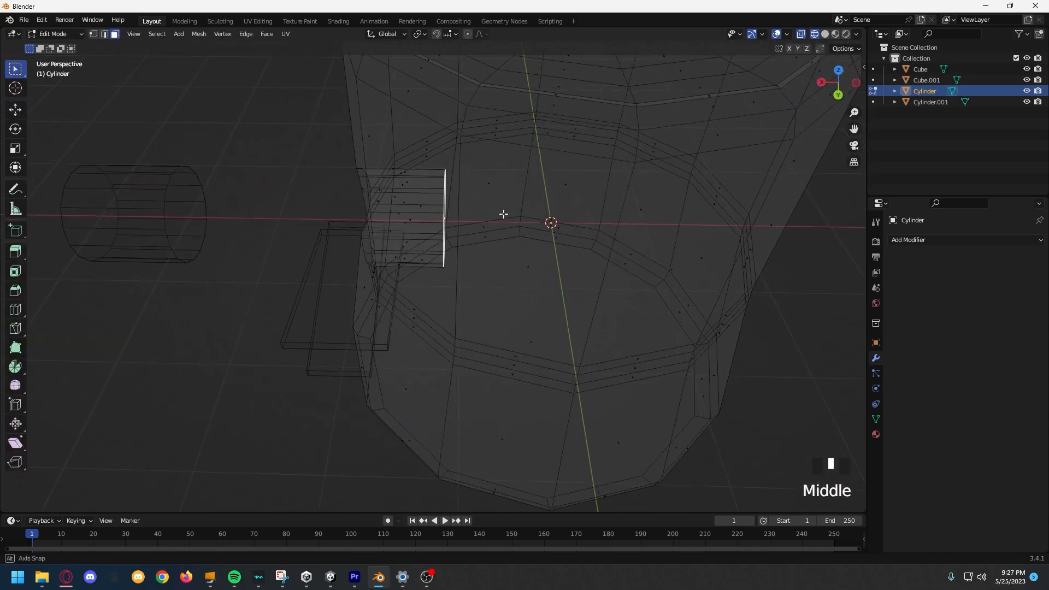
pyautogui.press('shift+a')
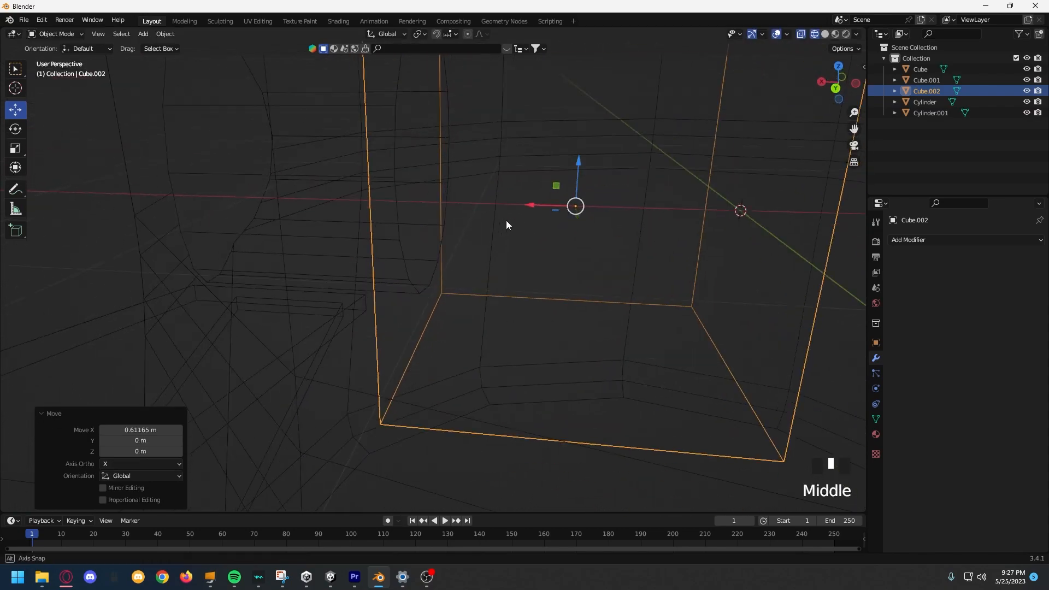
pyautogui.scroll(3)
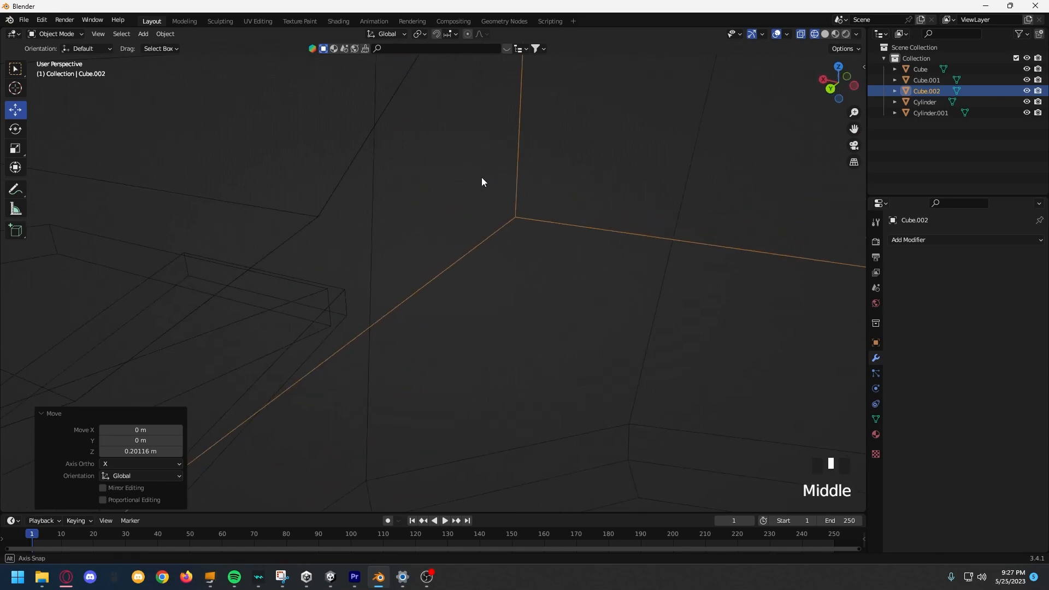
pyautogui.scroll(-3)
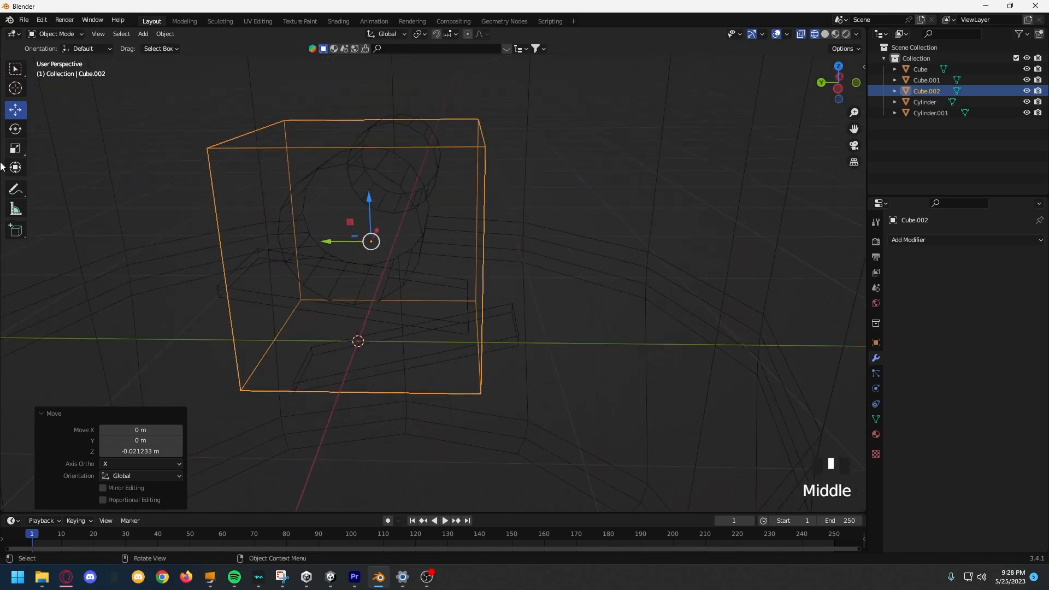
# Scale the new cube along Y into a box inside the stump's wireframe
pyautogui.press('s')
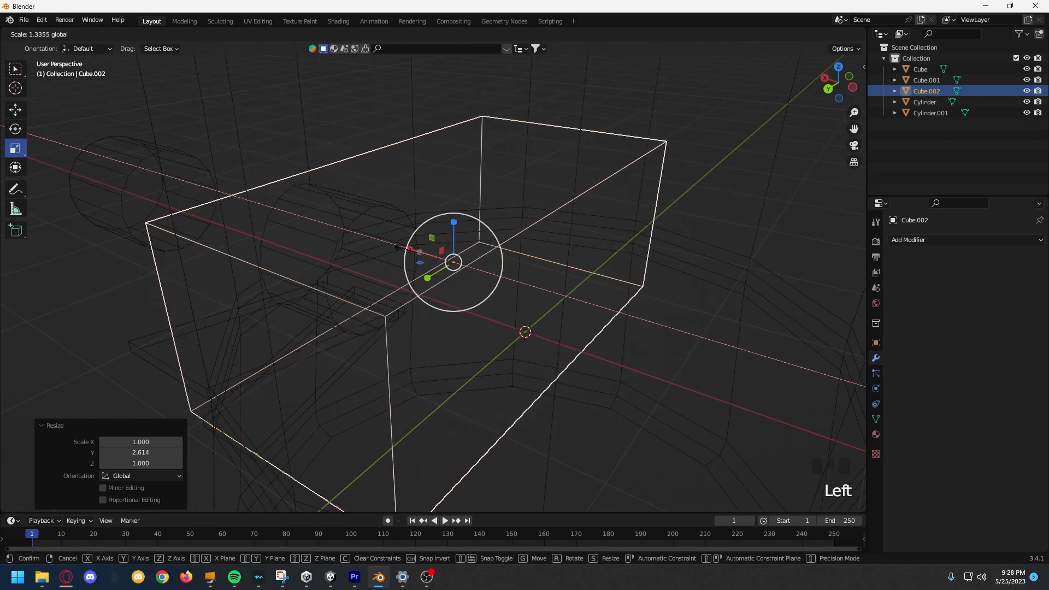
pyautogui.scroll(-3)
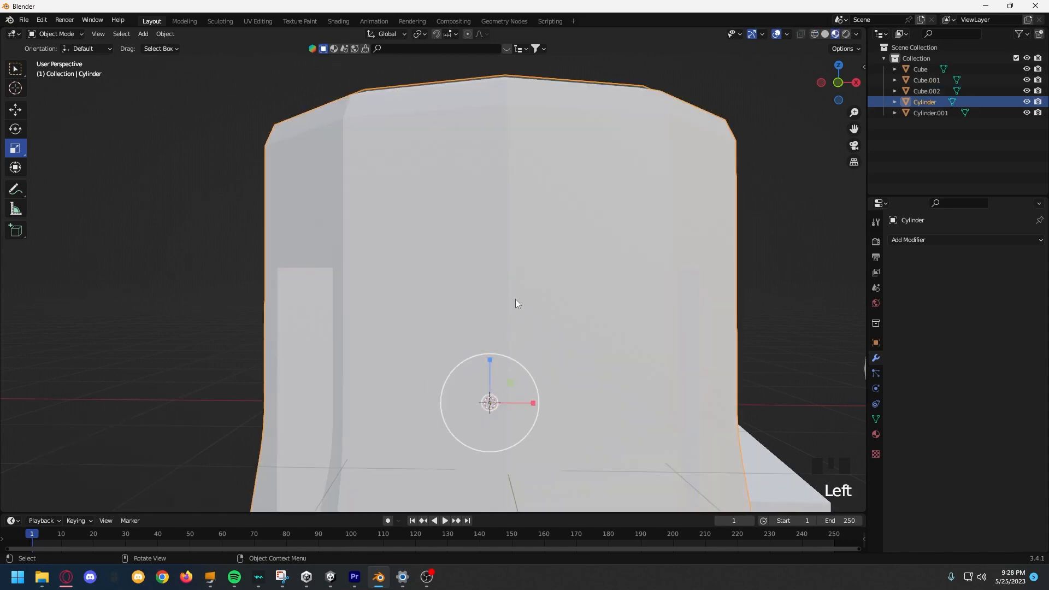
pyautogui.scroll(-3)
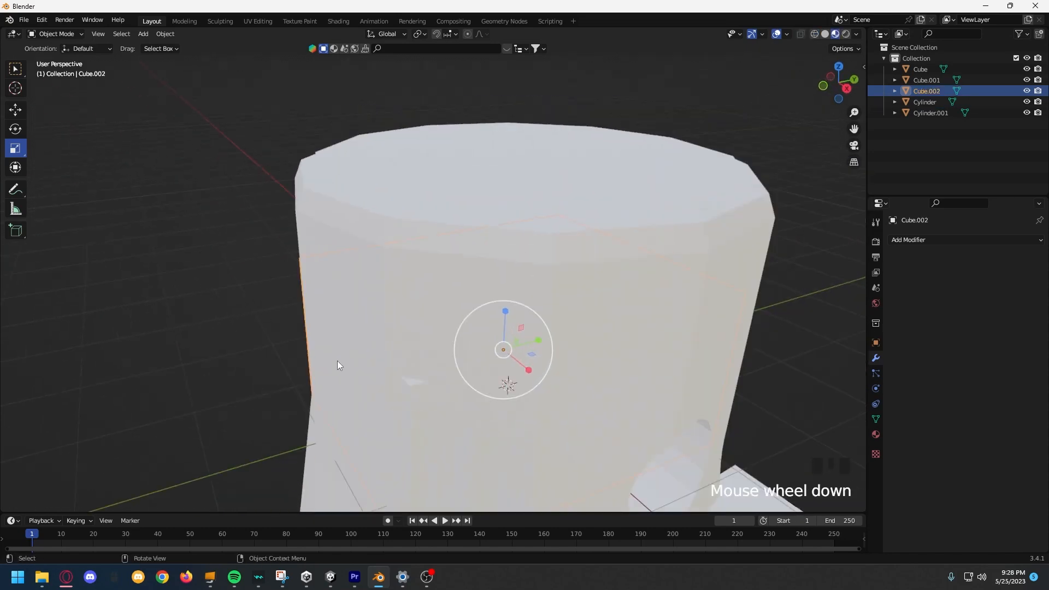
pyautogui.moveTo(505, 348); pyautogui.dragTo(462, 348)
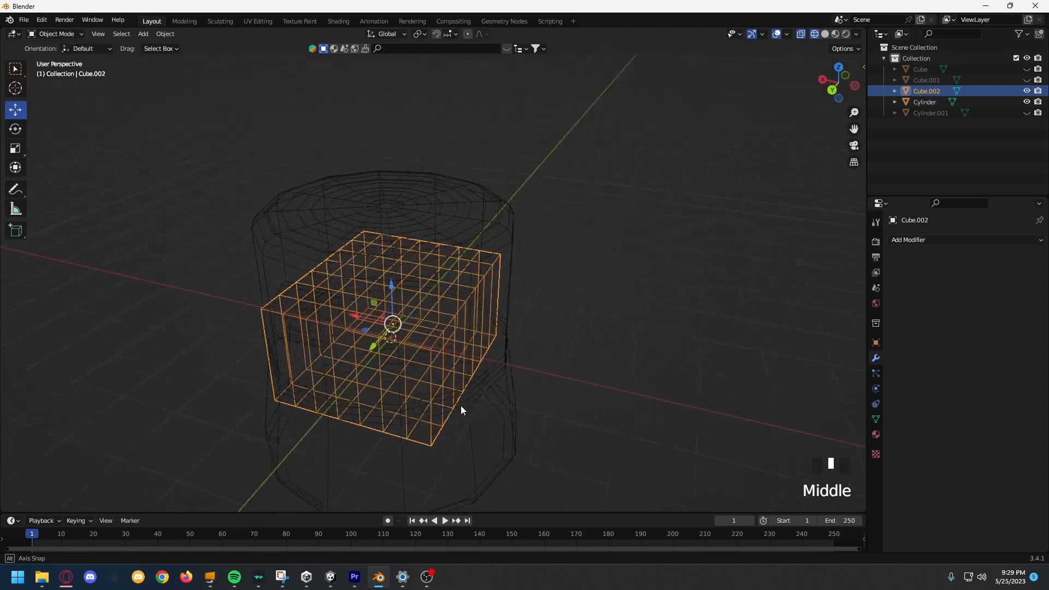
# Subdivide the inner cube, then delete the cutter tube's end face to open it
pyautogui.press('Tab')
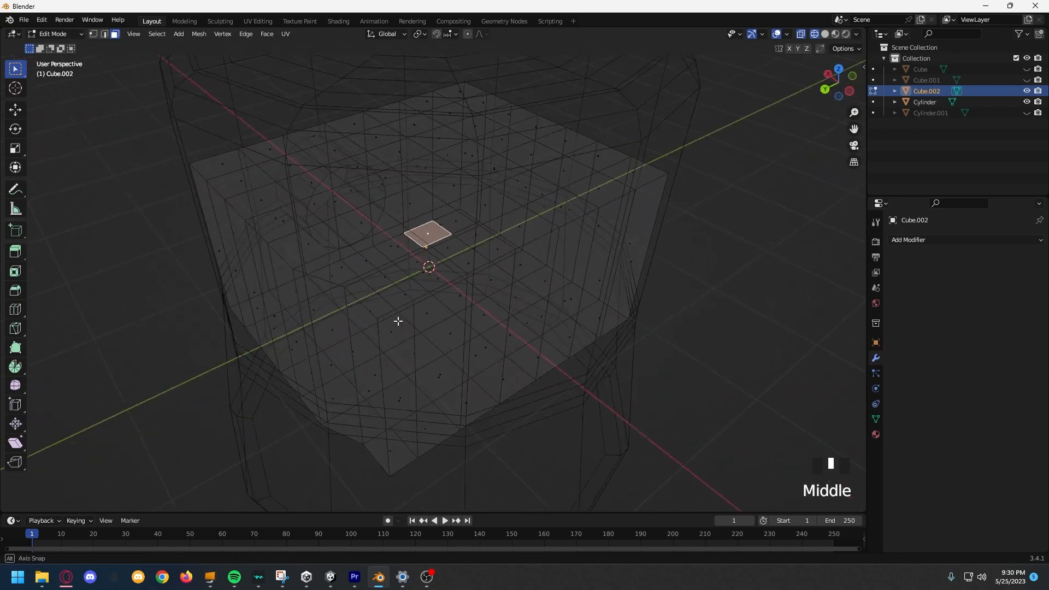
pyautogui.press('g')
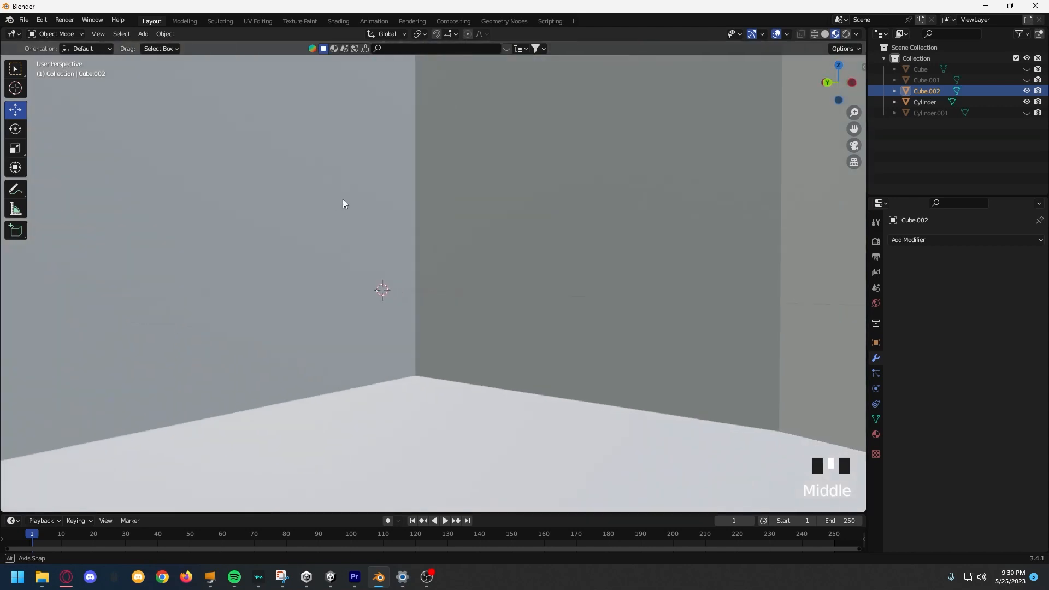
pyautogui.moveTo(343, 204); pyautogui.dragTo(658, 200)
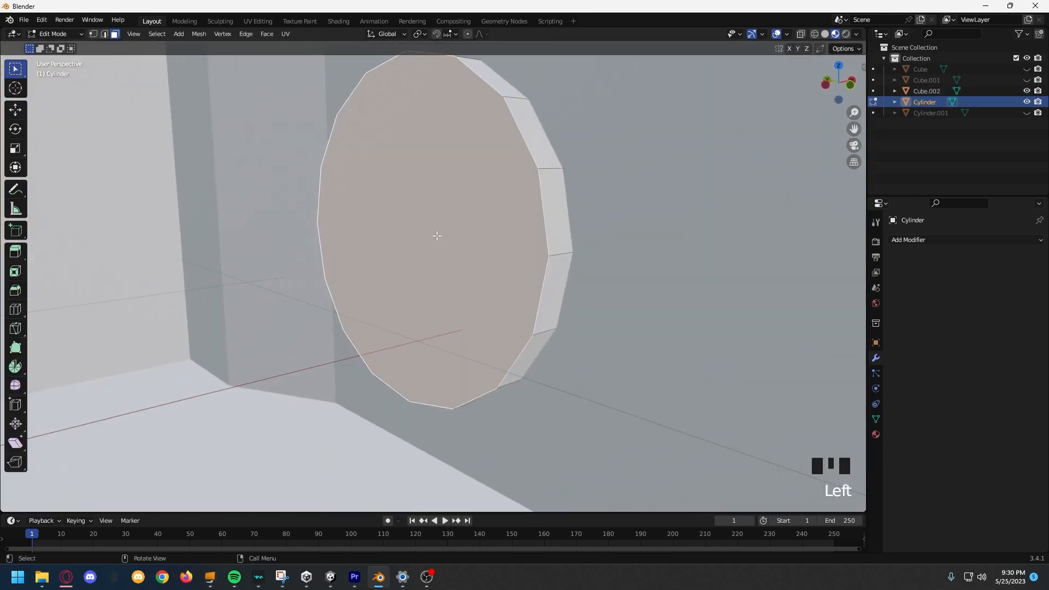
pyautogui.press('Delete')
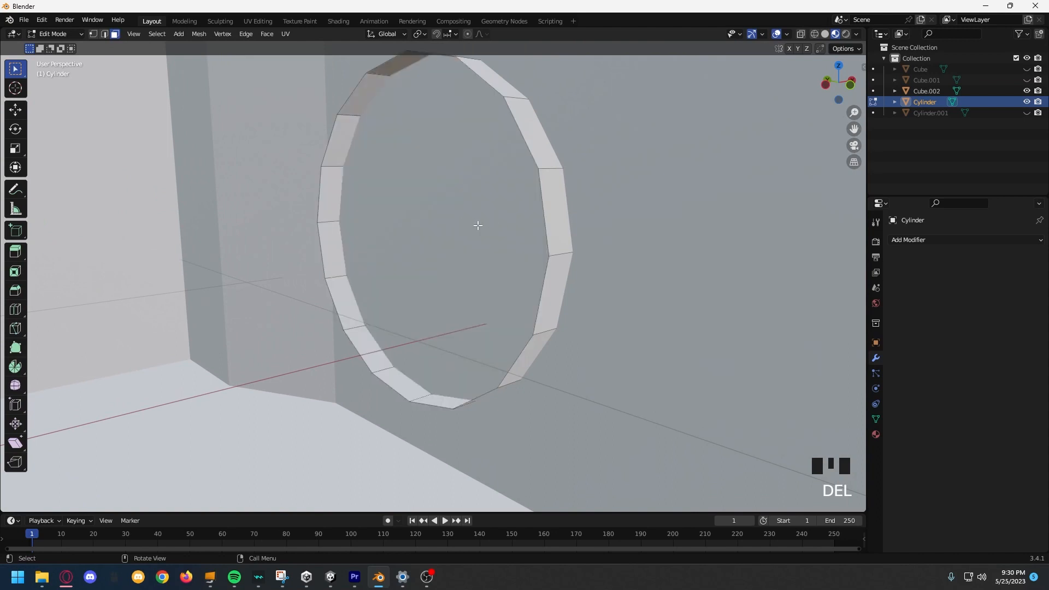
pyautogui.press('Tab')
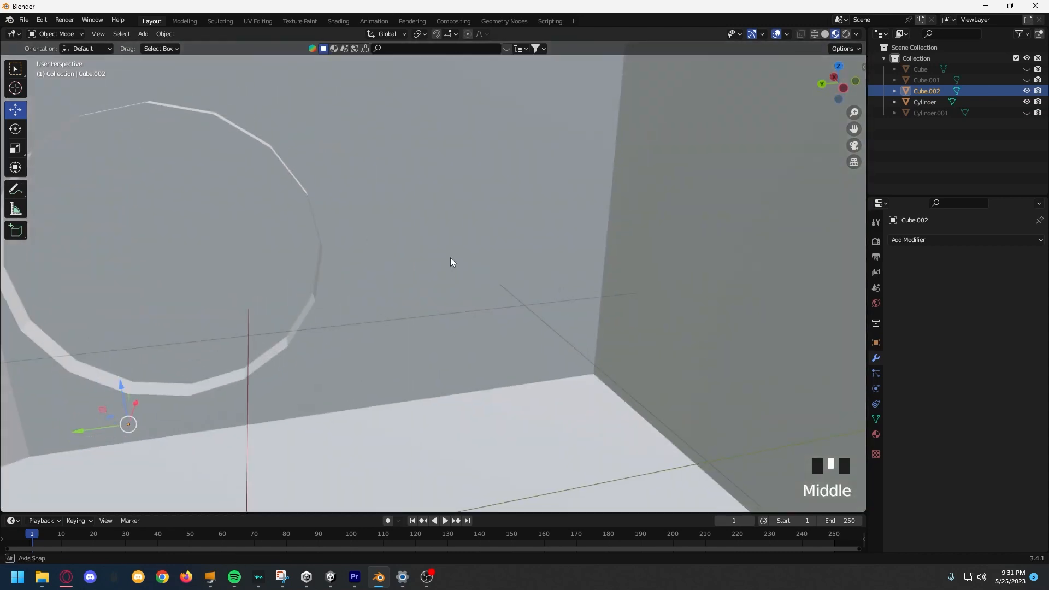
# Add a Boolean modifier on Cube.002 targeting Cylinder with Intersect, then apply it
pyautogui.click(909, 239)
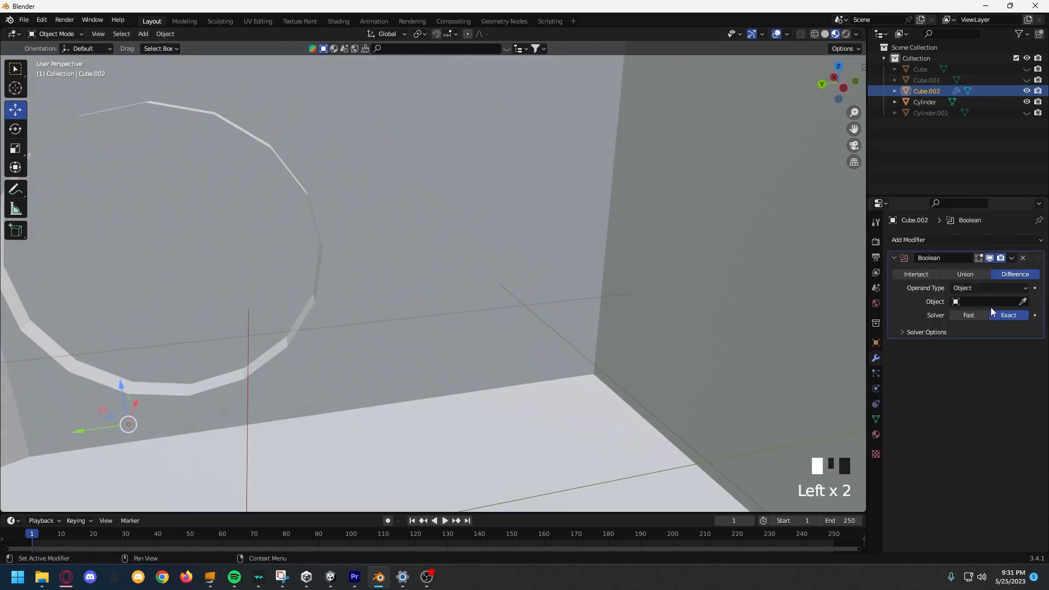
pyautogui.click(987, 301)
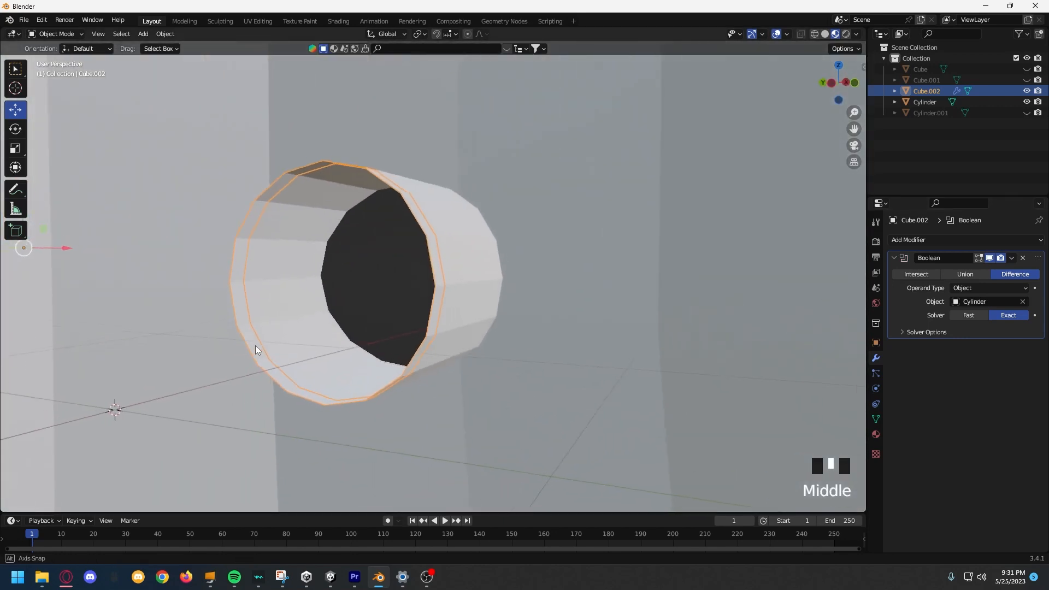
pyautogui.scroll(-3)
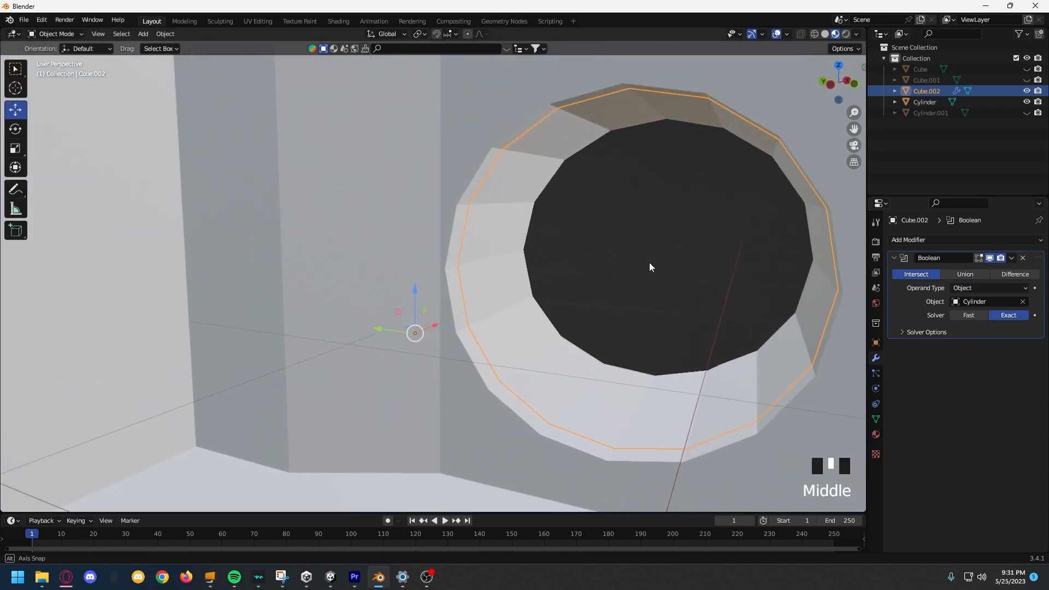
pyautogui.moveTo(650, 268); pyautogui.dragTo(447, 220)
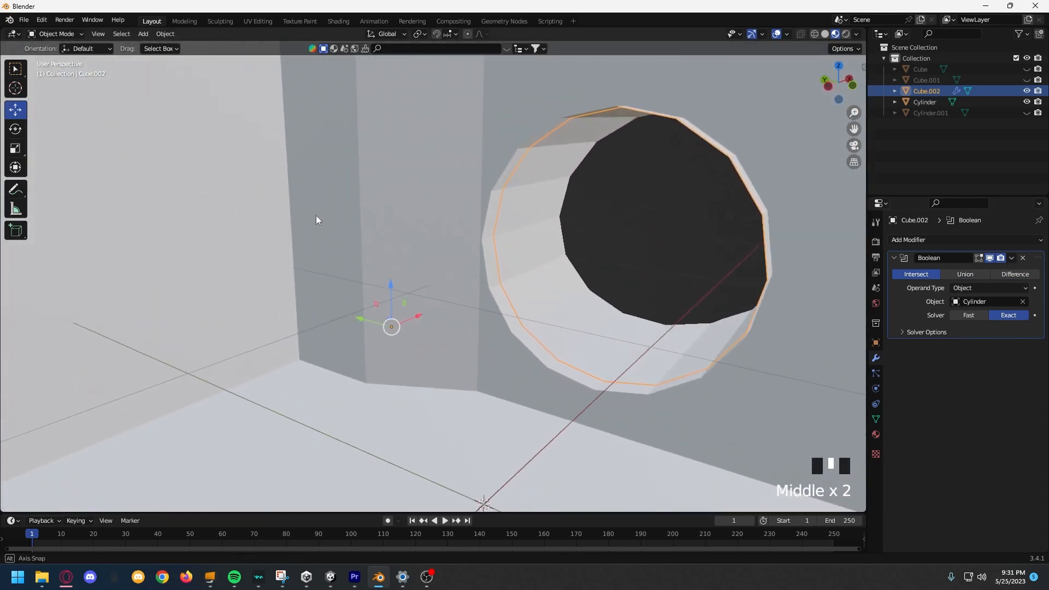
pyautogui.click(1013, 259)
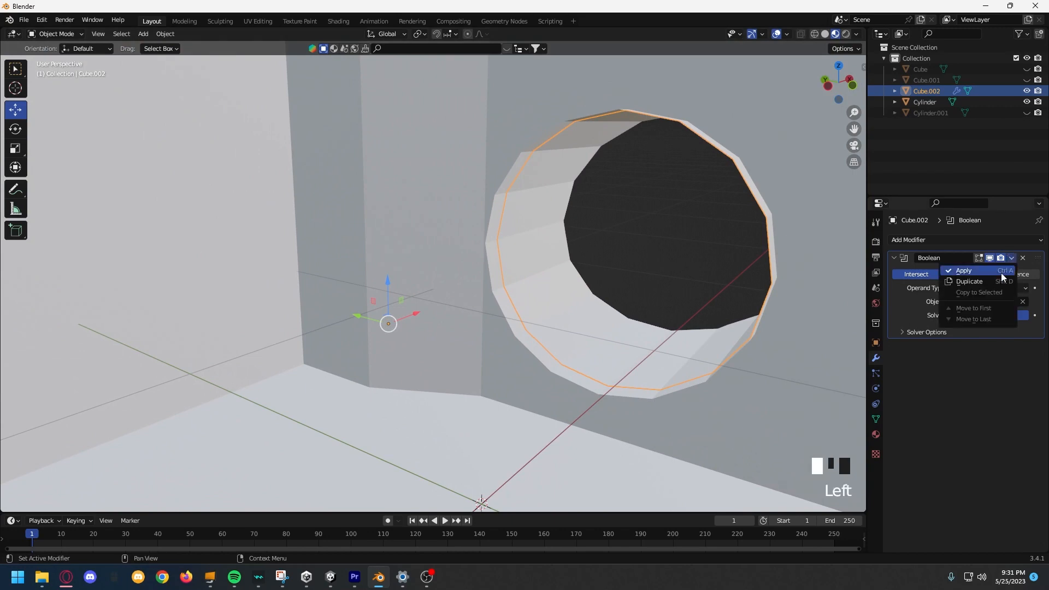
pyautogui.click(963, 271)
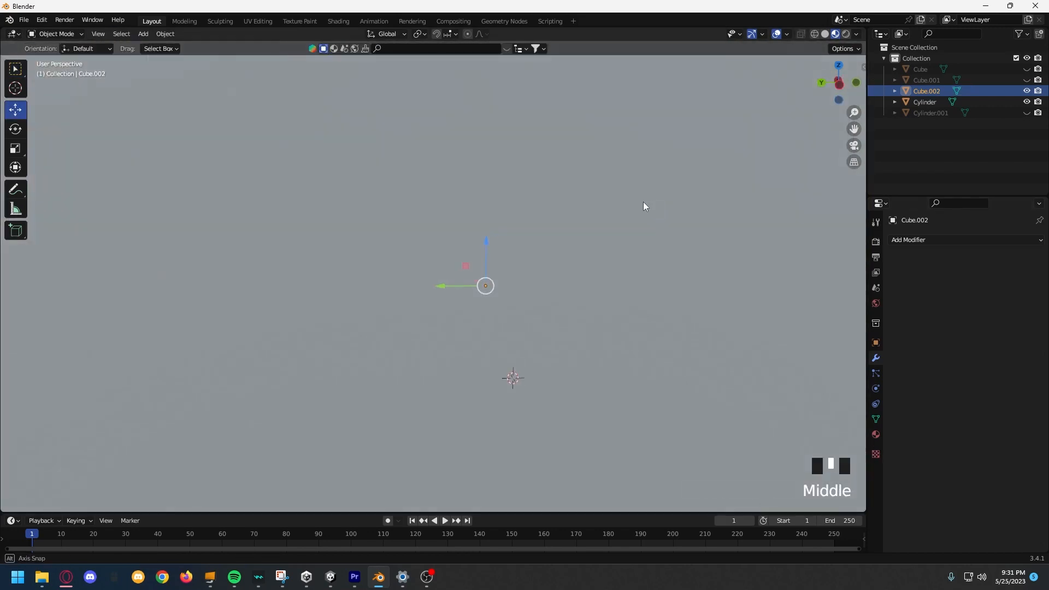
# Enter Edit Mode on the cut mesh and try moving the entrance vertices, undoing it
pyautogui.scroll(-3)
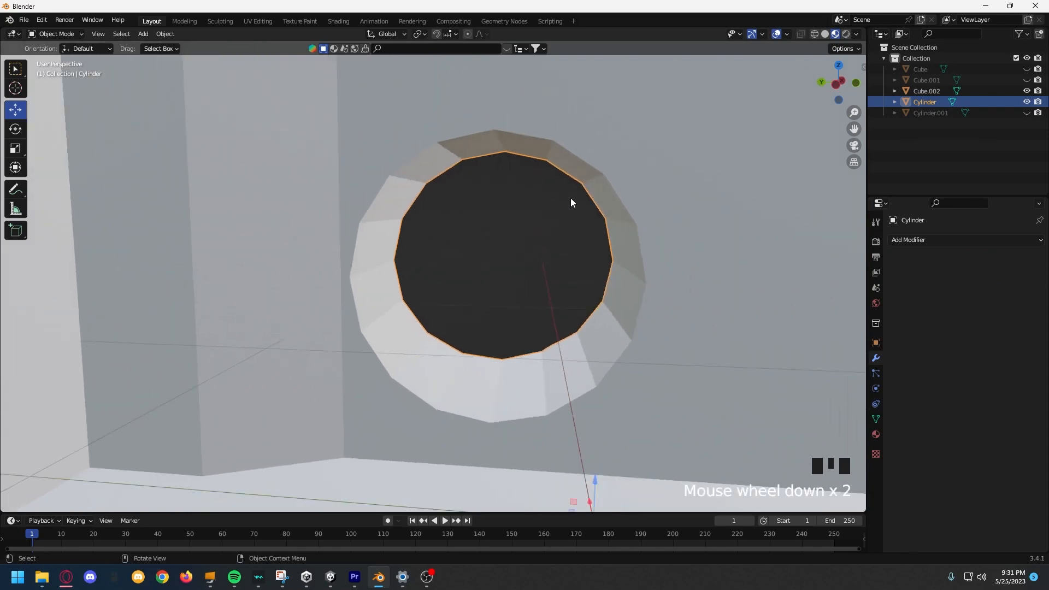
pyautogui.press('g')
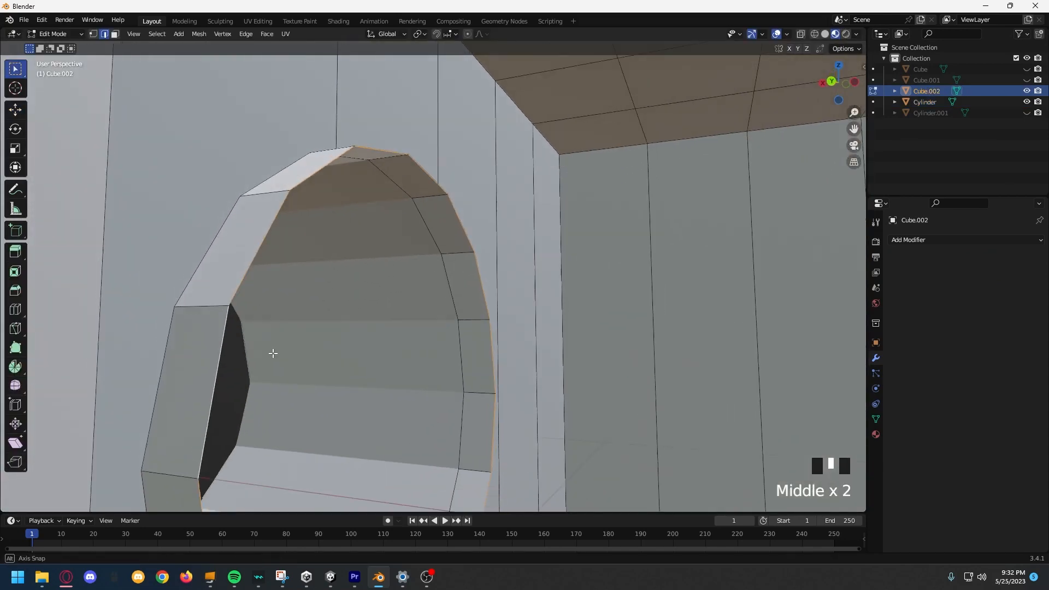
pyautogui.press('Tab')
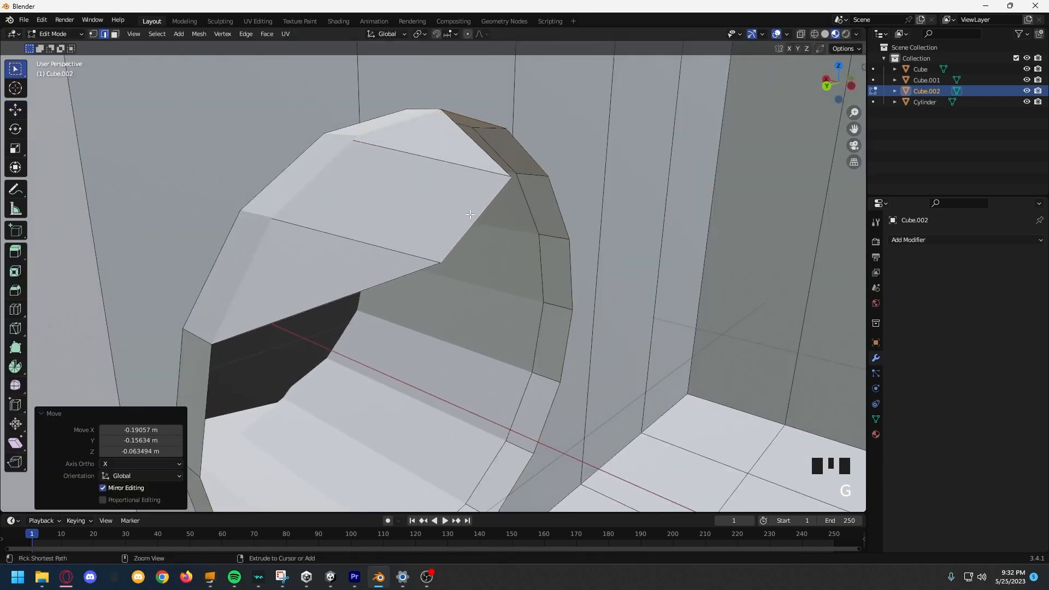
pyautogui.press('ctrl+z')
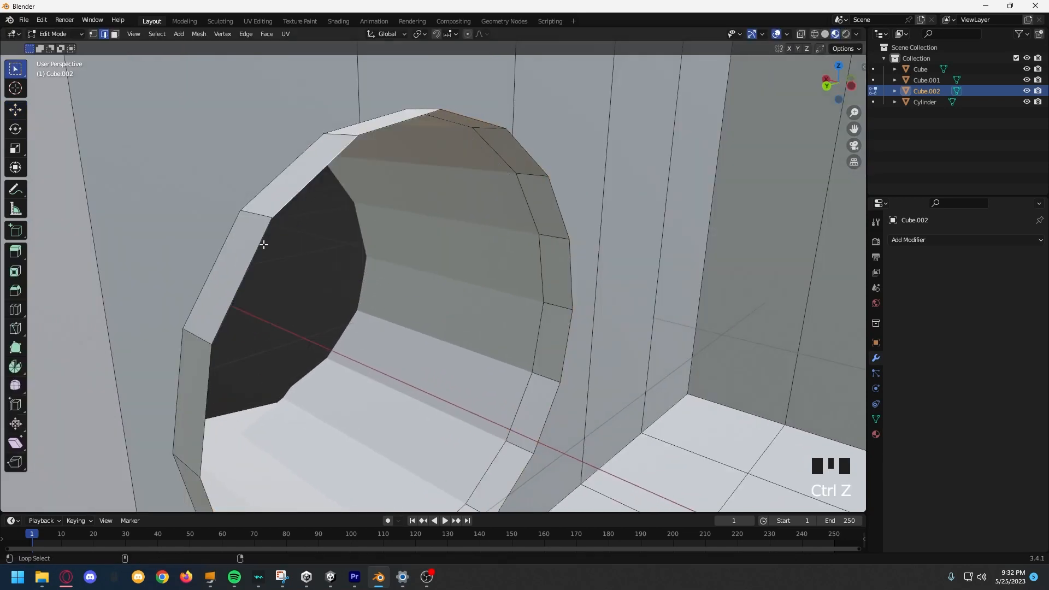
pyautogui.press('Delete')
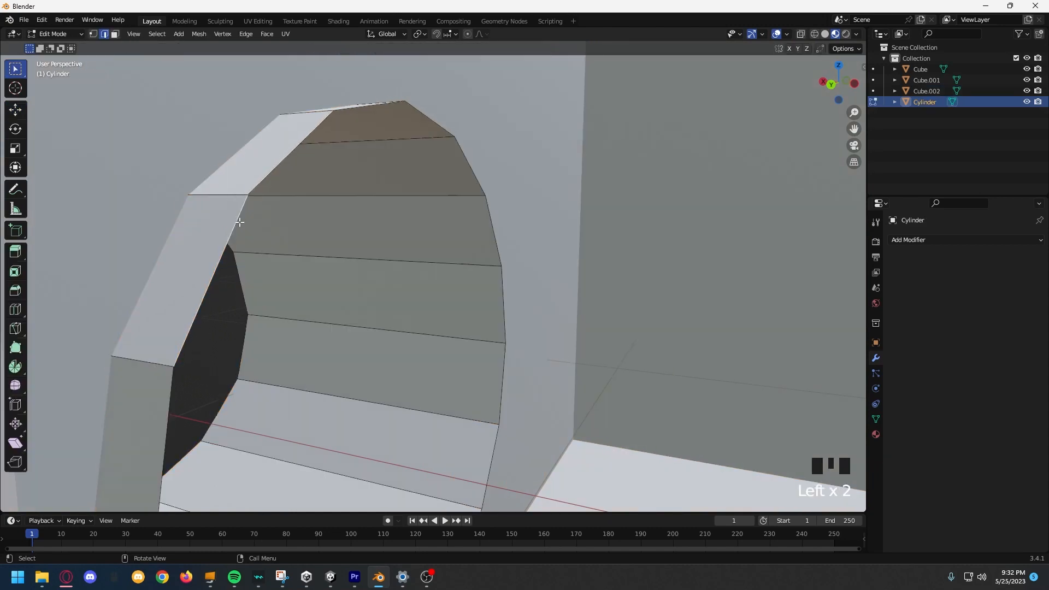
# Move the entrance opening's vertices along X and leave Edit Mode to add a ground plane
pyautogui.press('g')
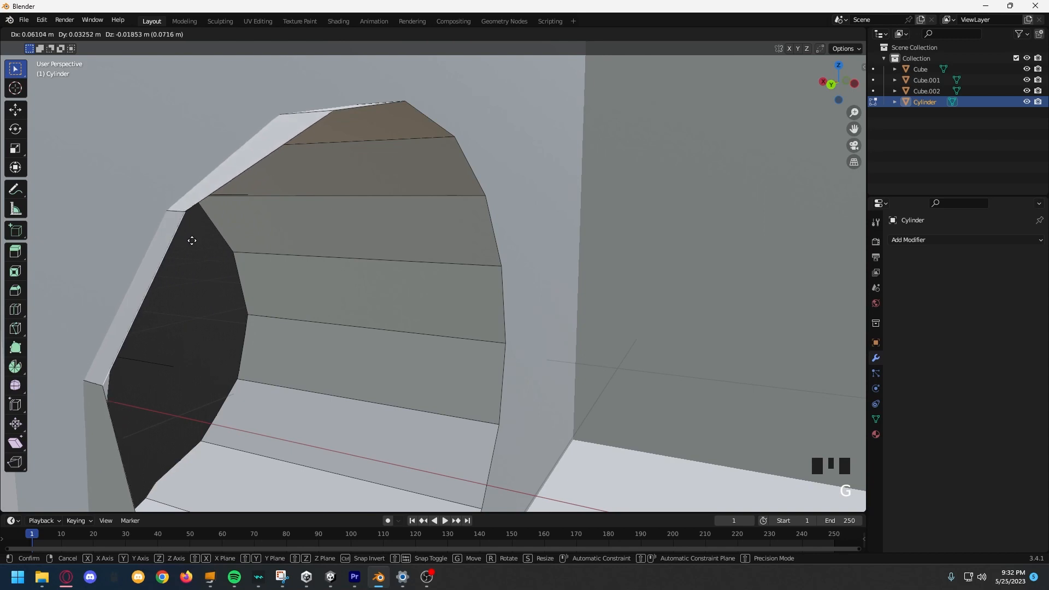
pyautogui.press('ctrl+z')
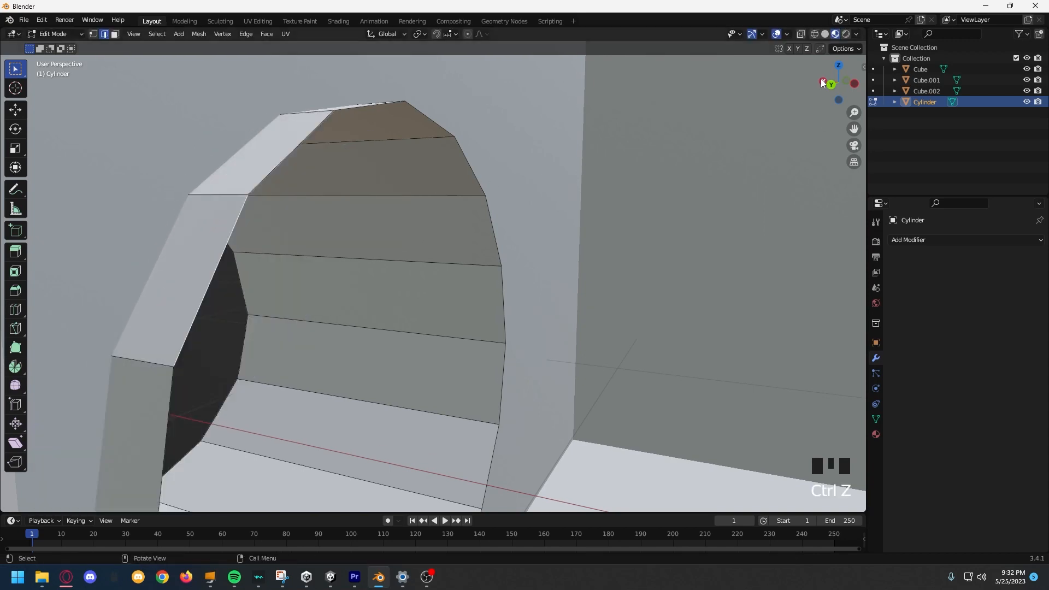
pyautogui.press('g')
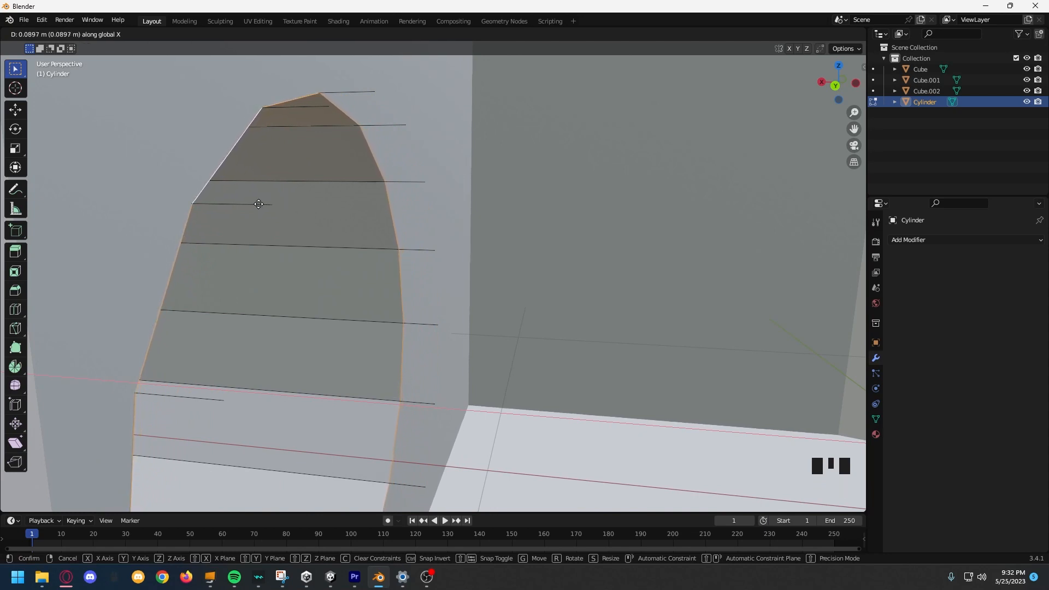
pyautogui.scroll(3)
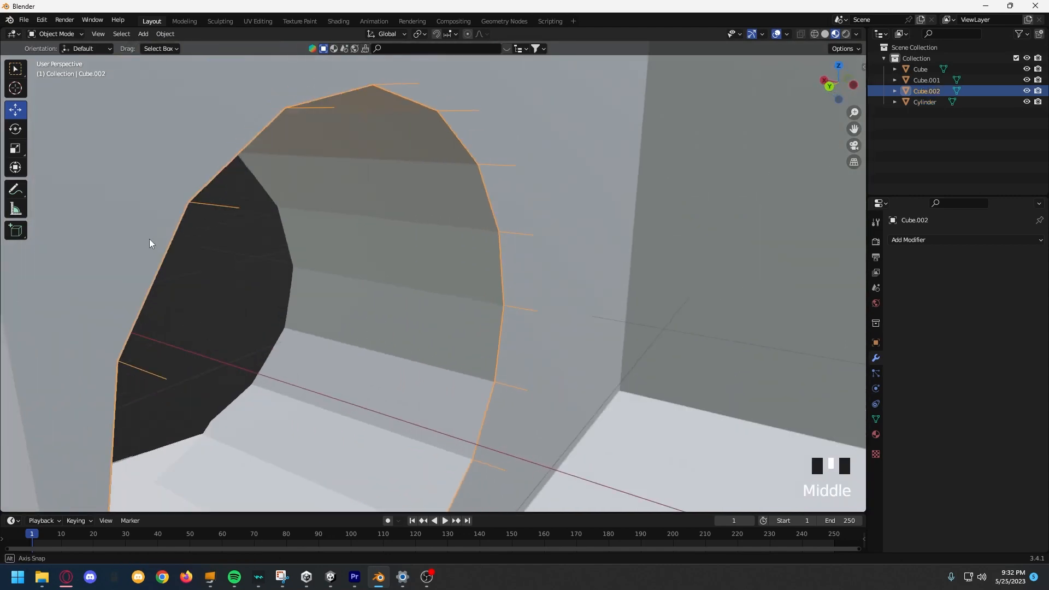
pyautogui.press('Tab')
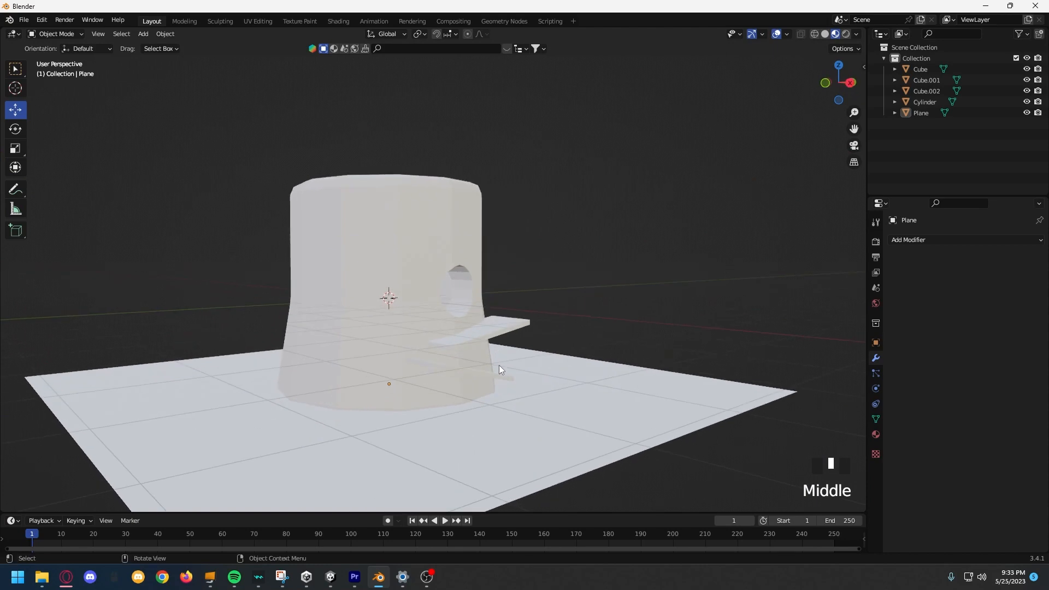
# Add a cube, merge its vertices At Center, and extrude the point into a branch line
pyautogui.press('shift+a')
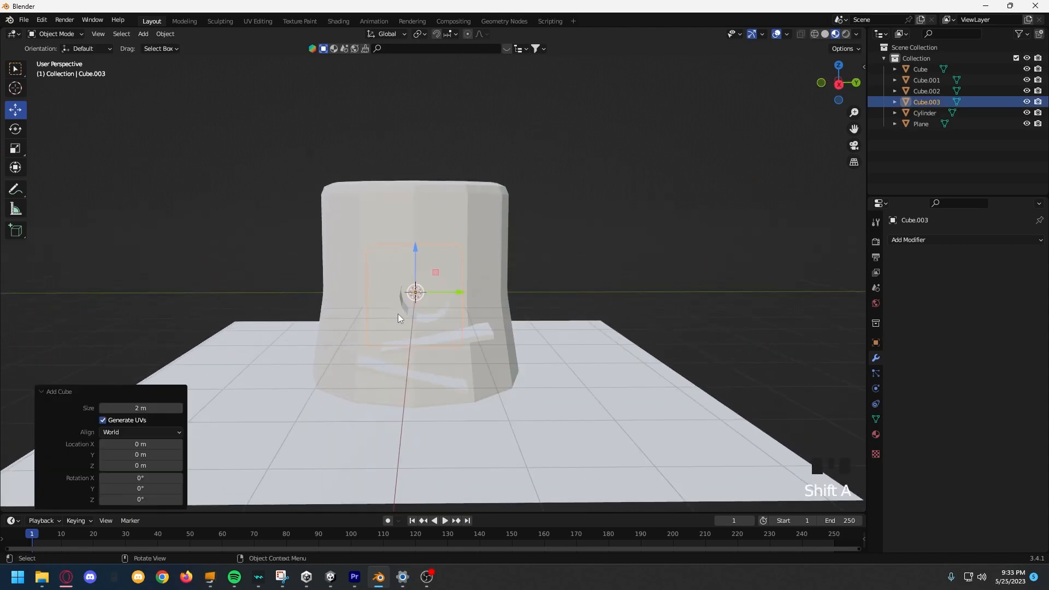
pyautogui.press('Tab')
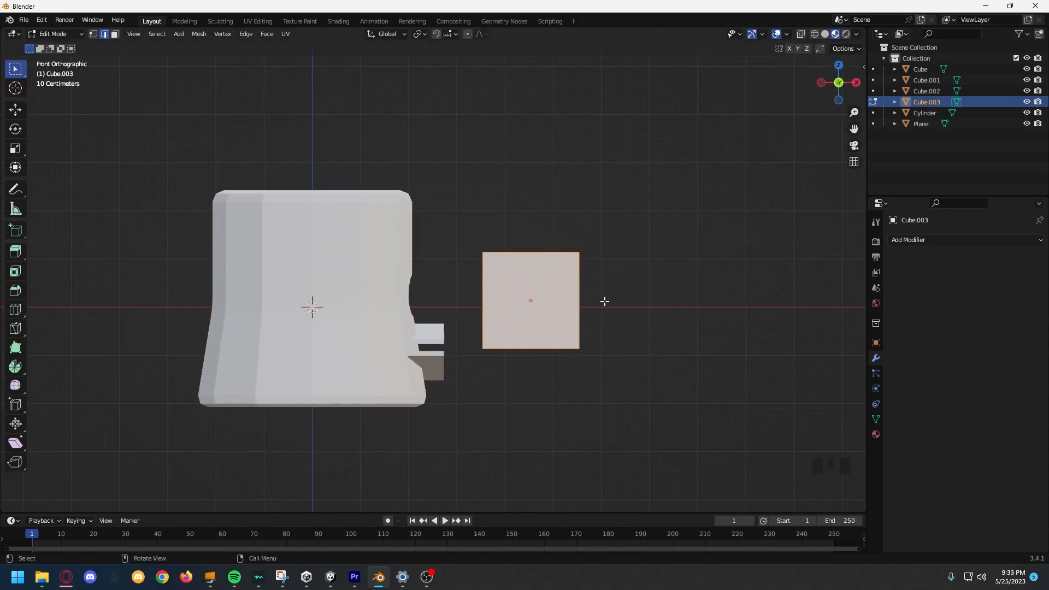
pyautogui.press('m')
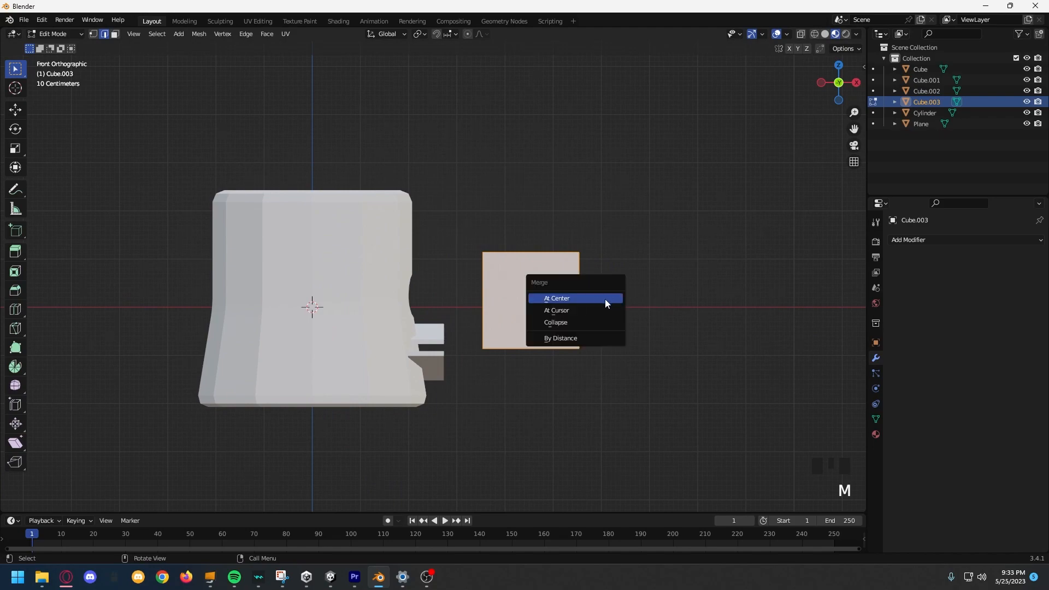
pyautogui.click(557, 298)
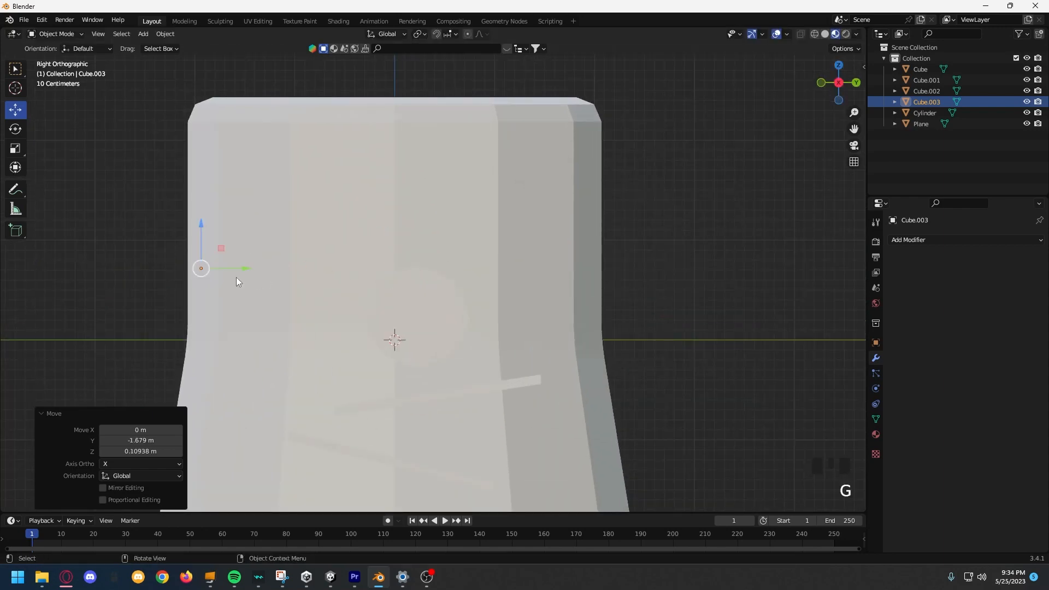
pyautogui.press('Tab')
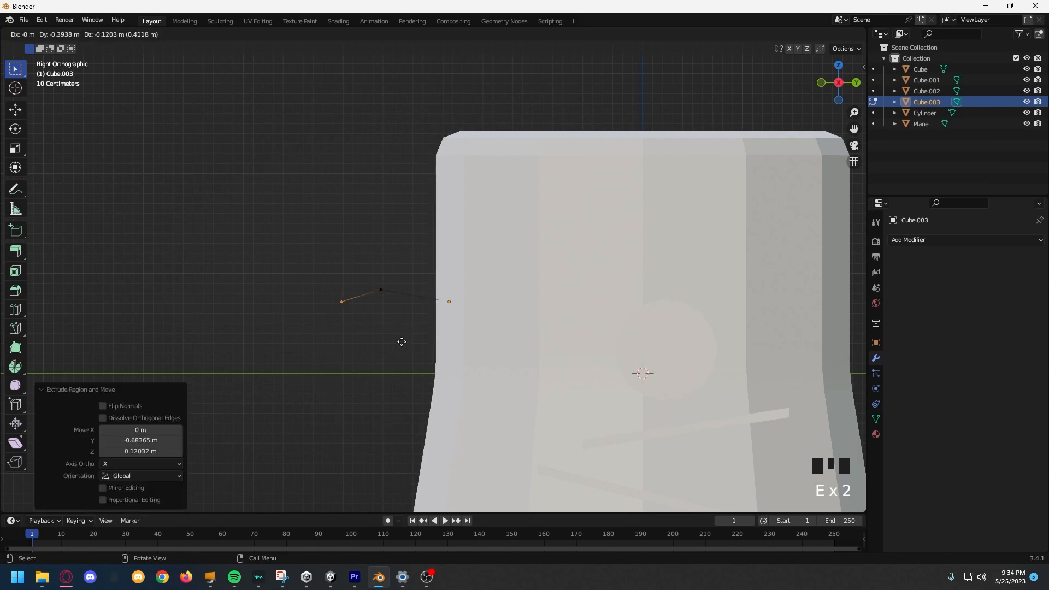
pyautogui.moveTo(335, 298)
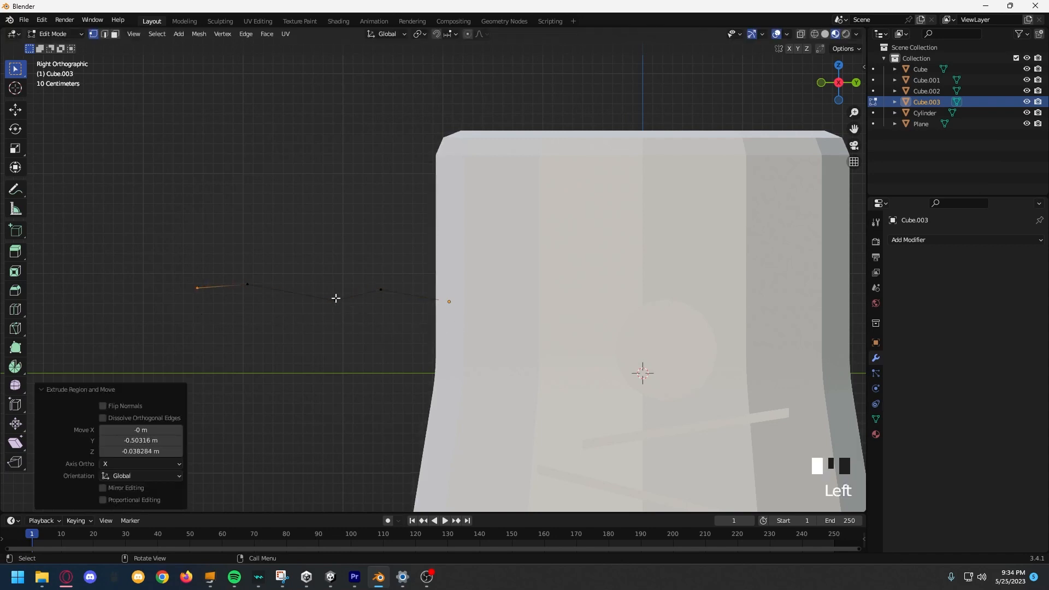
pyautogui.press('g')
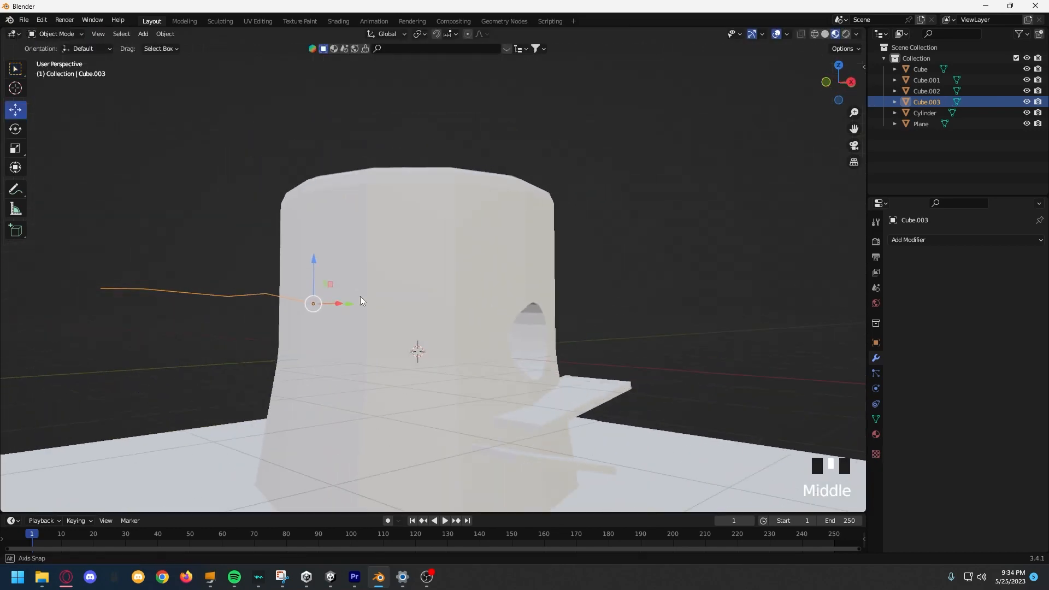
# Add a Skin modifier to the branch line, then scale and move its vertices
pyautogui.click(910, 240)
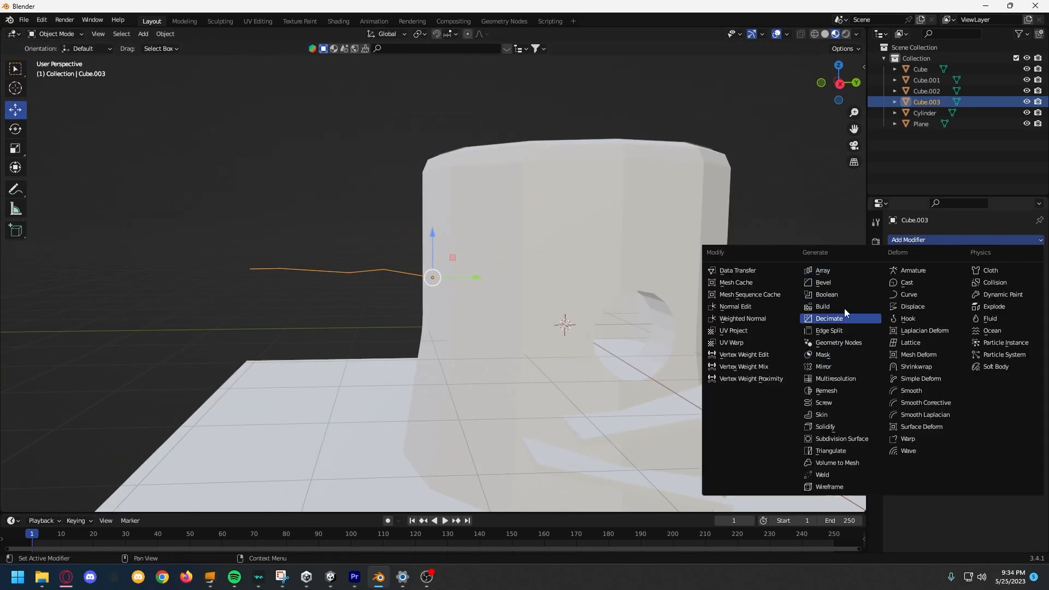
pyautogui.click(821, 415)
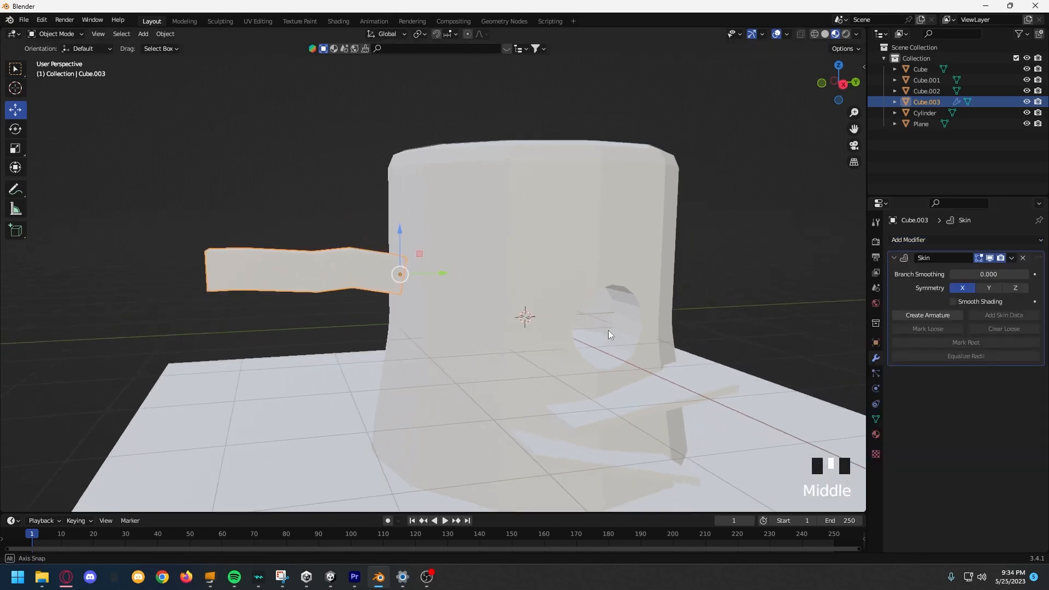
pyautogui.scroll(-3)
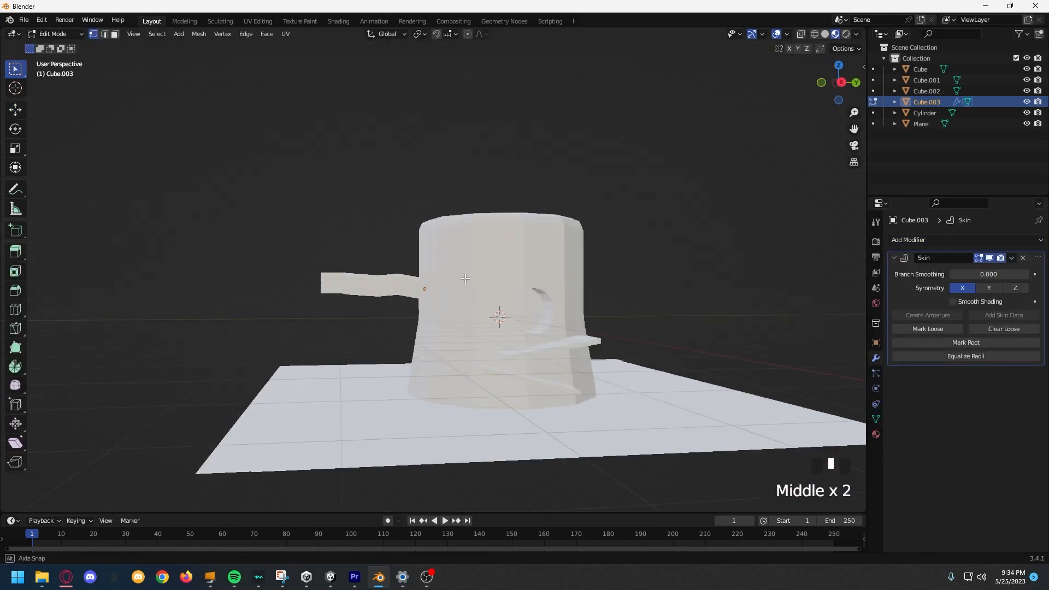
pyautogui.press('s')
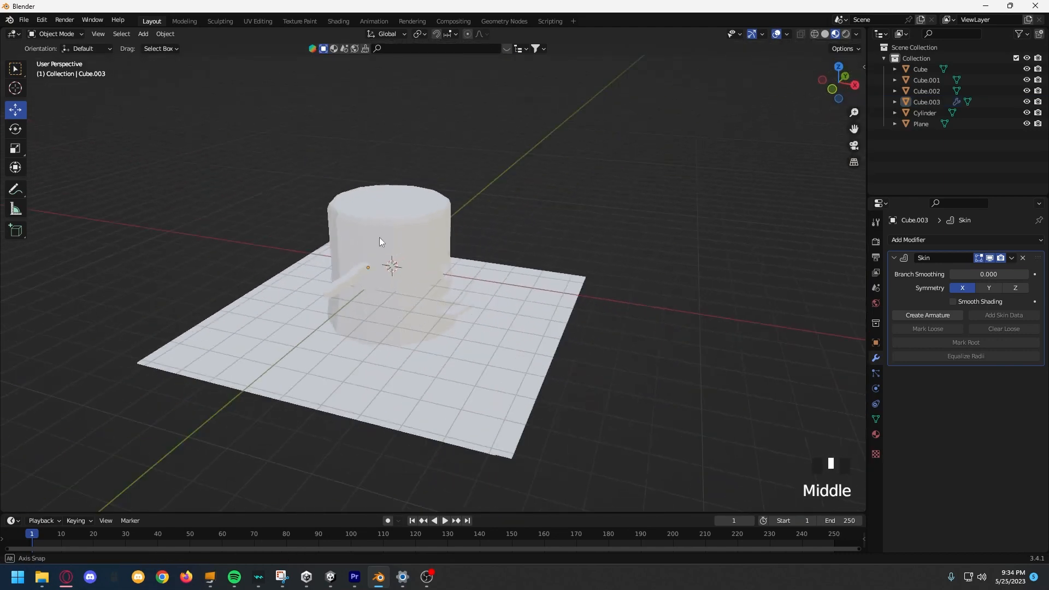
pyautogui.press('Tab')
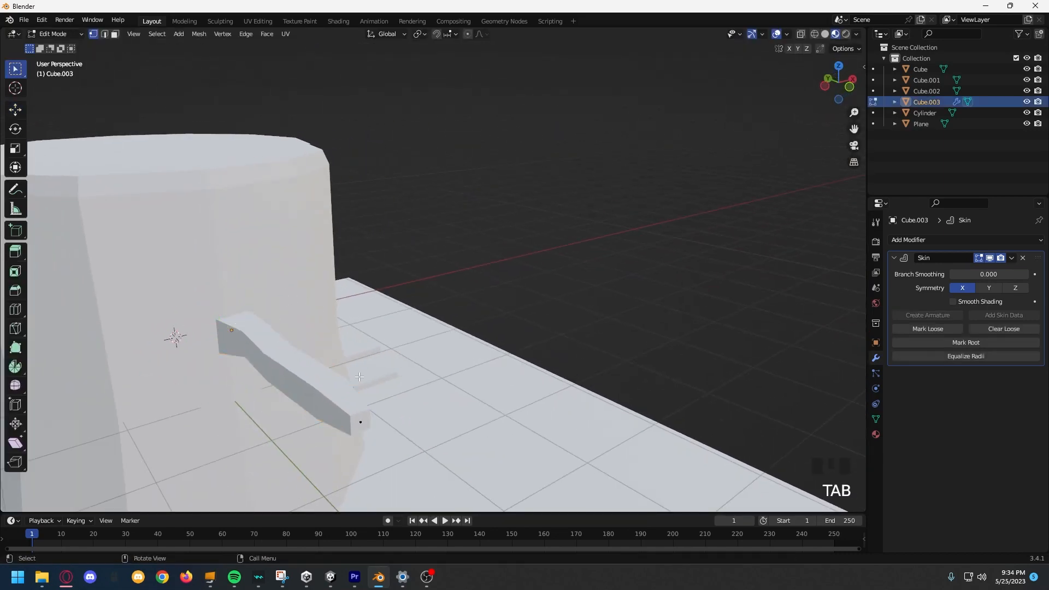
pyautogui.press('g')
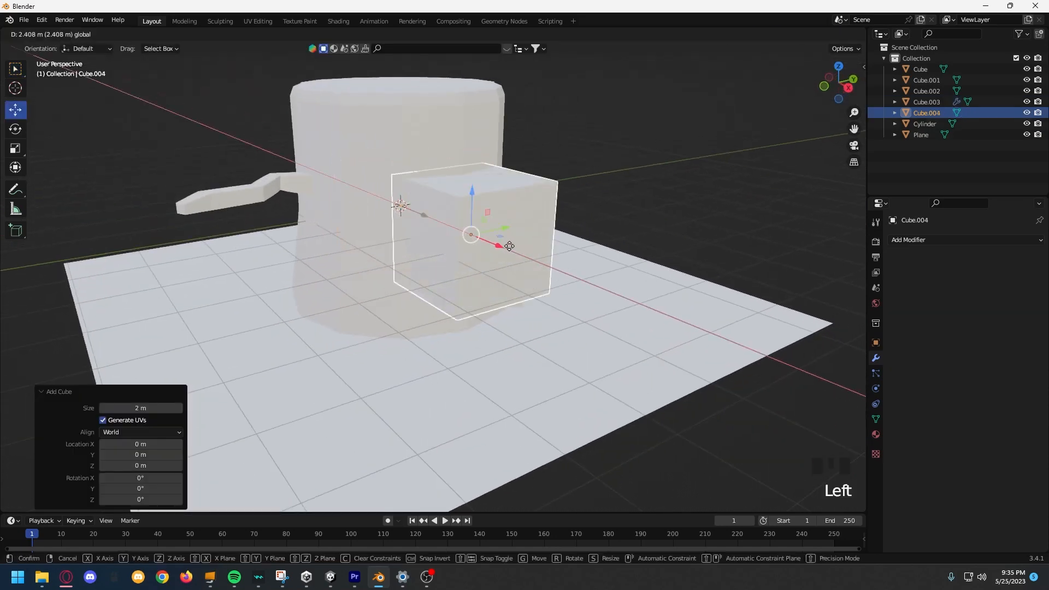
# Drag the Bark material from the asset browser onto the stump and branches
pyautogui.press('Tab')
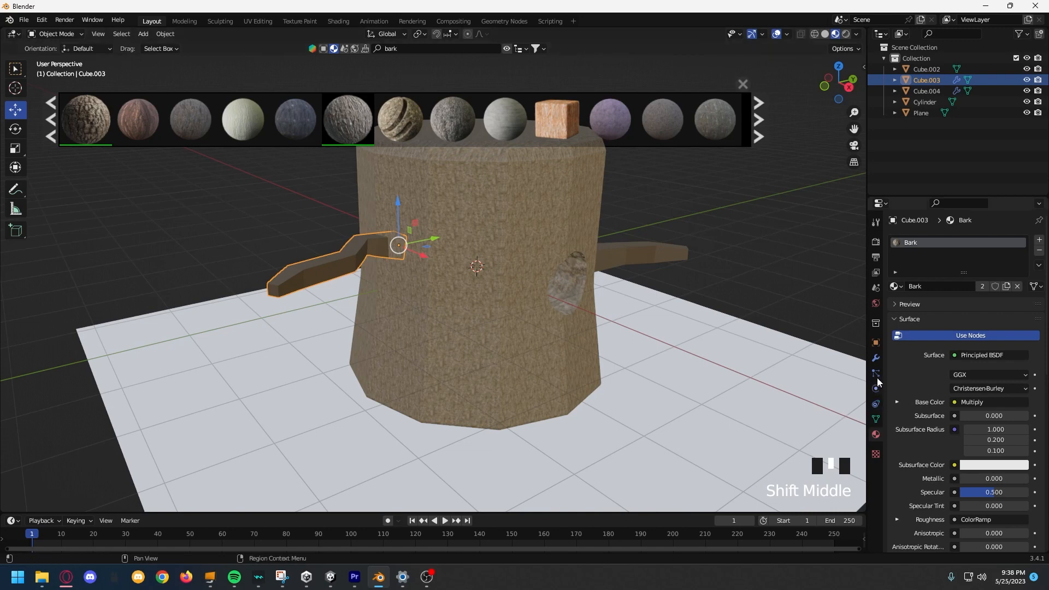
# Select the branch mesh and unwrap it with Smart UV Project in the UV Editing workspace
pyautogui.press('Tab')
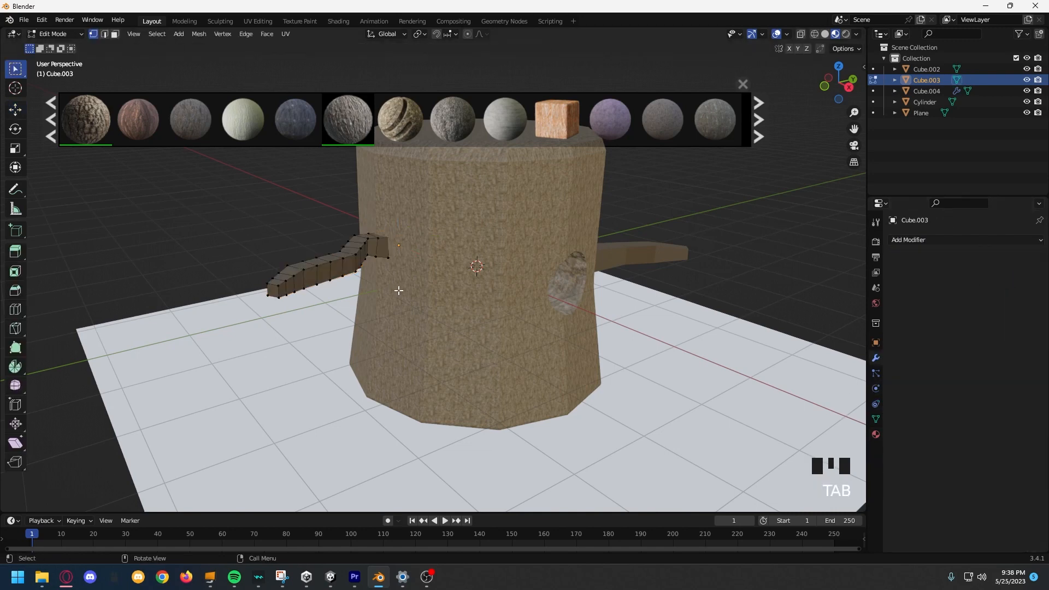
pyautogui.press('a')
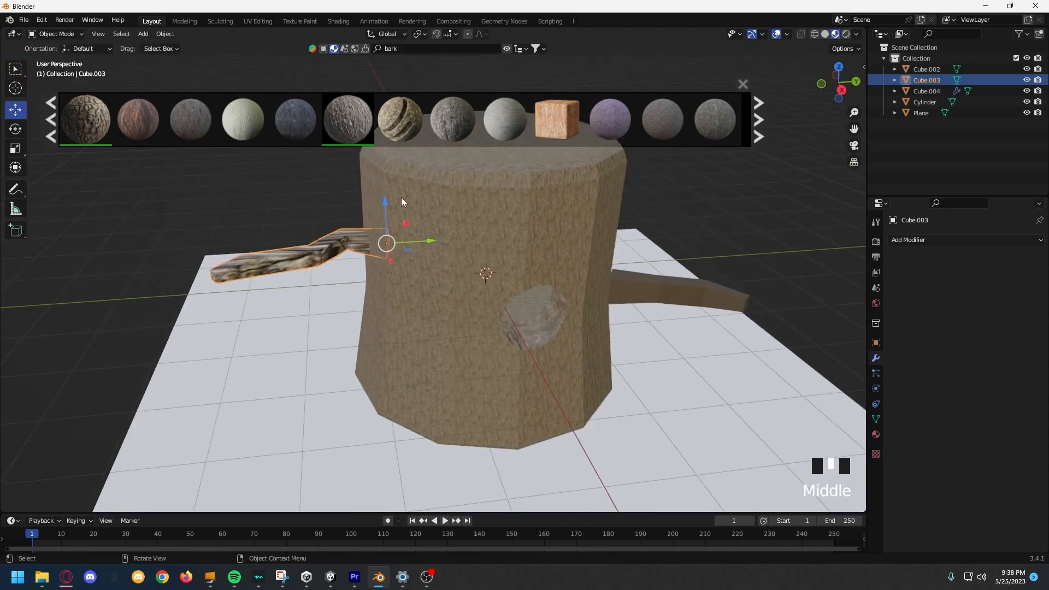
pyautogui.press('Tab')
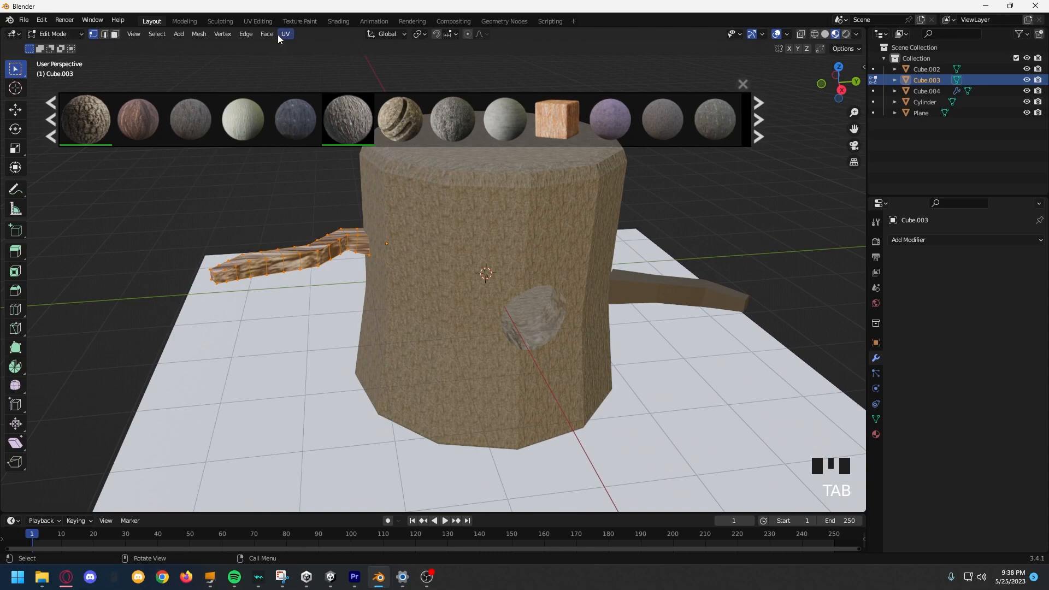
pyautogui.click(256, 21)
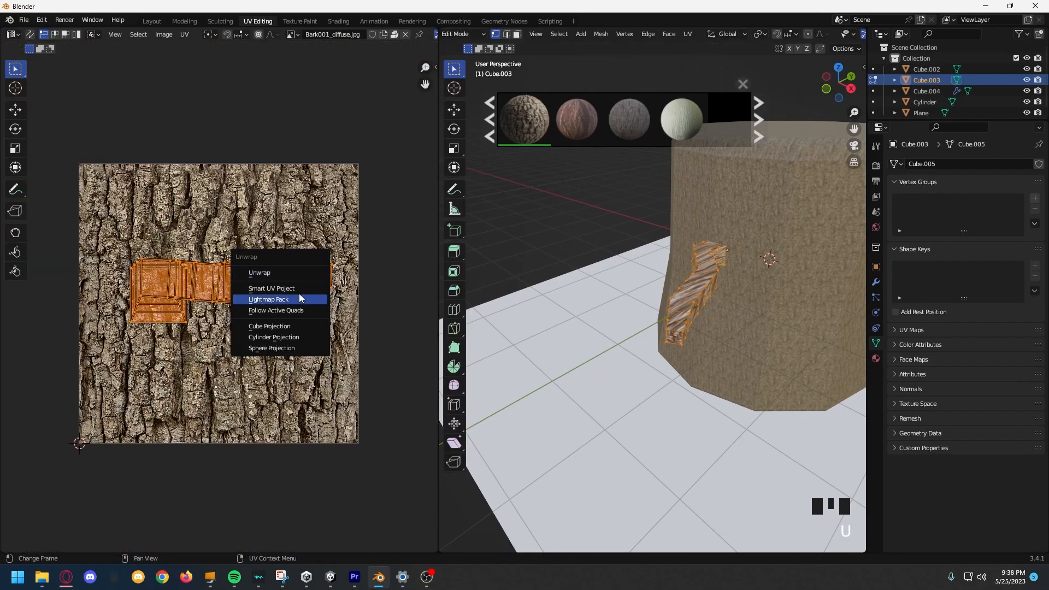
pyautogui.click(272, 289)
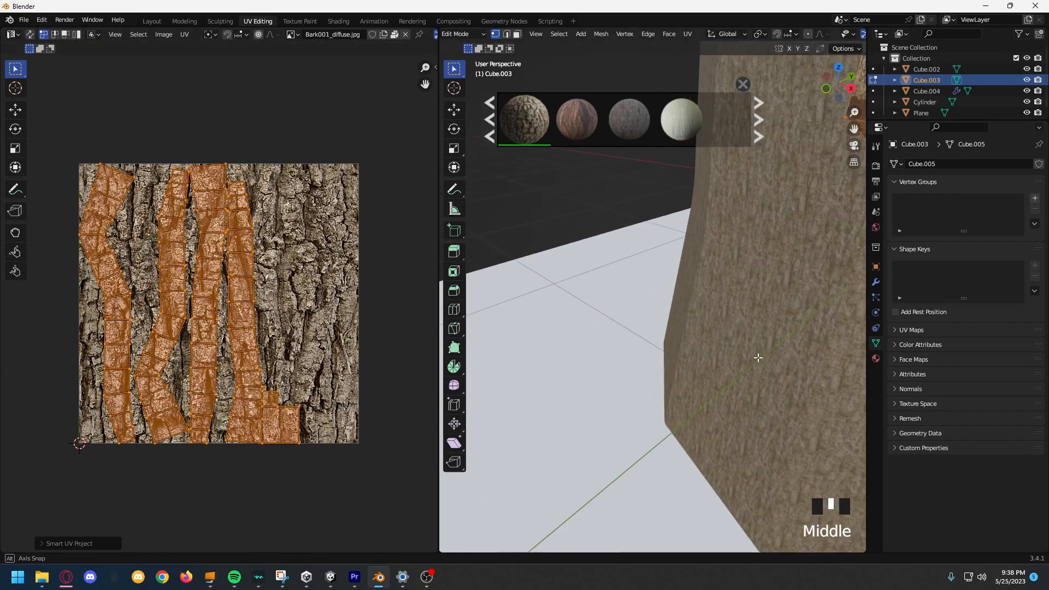